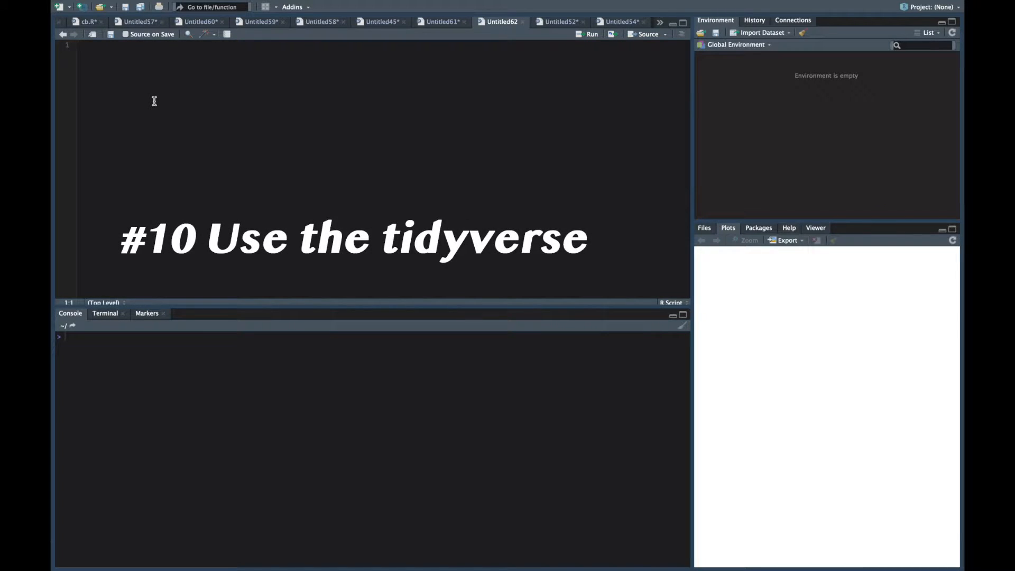
Write library(tidyverse) and library(data.table) on the script's first two lines
type("library(")
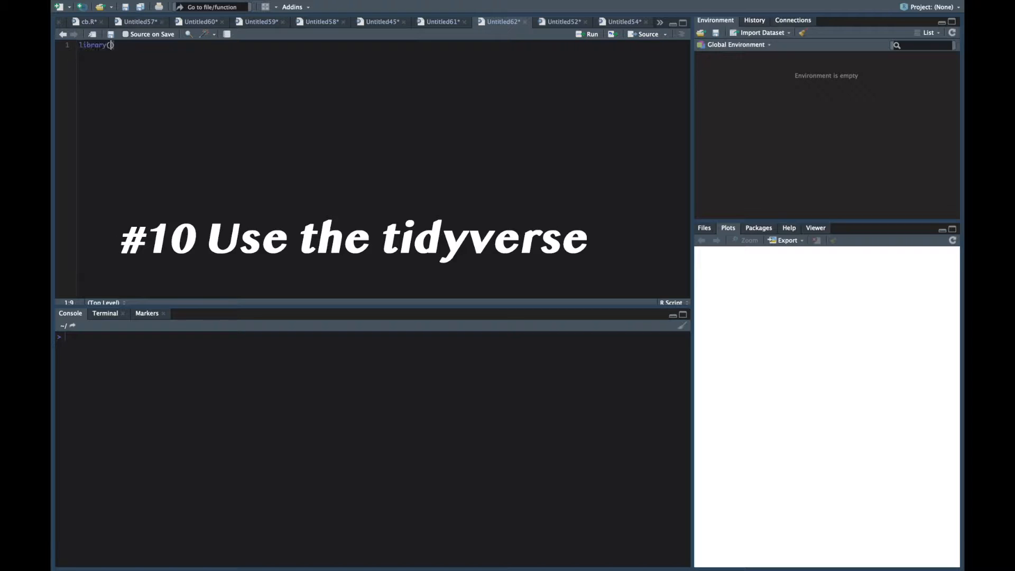
type("tidyverse")
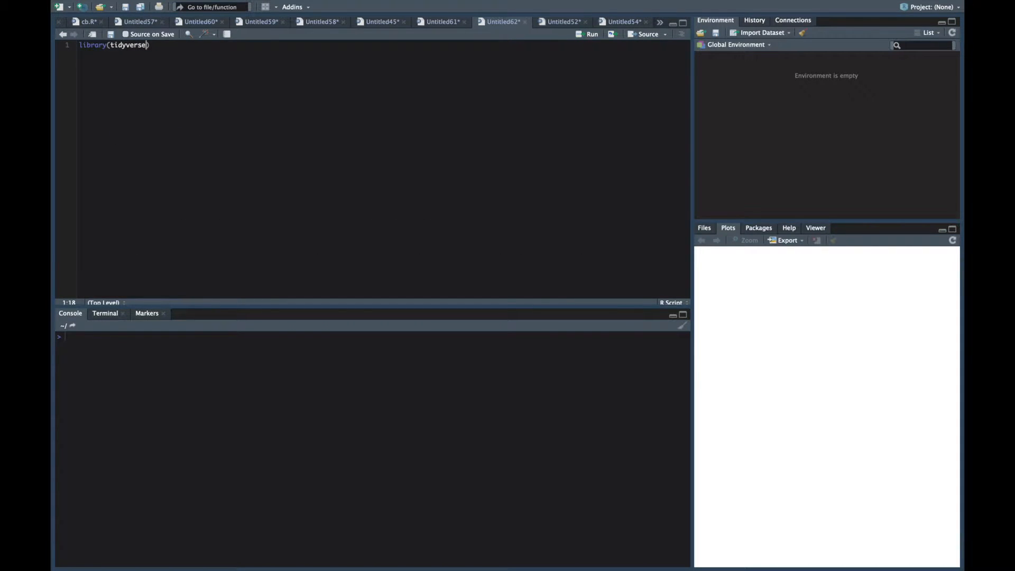
type("library(")
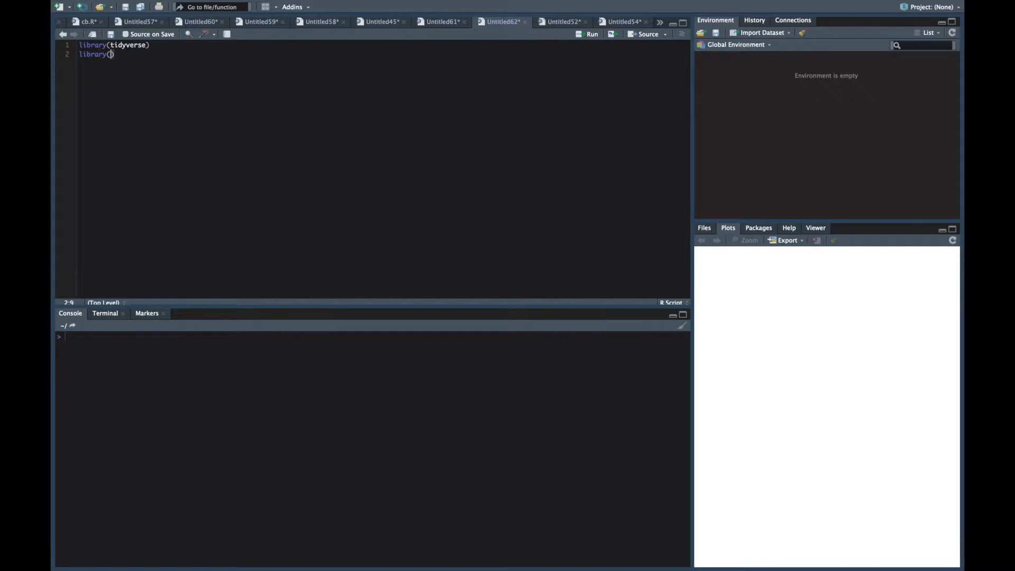
type("data.table")
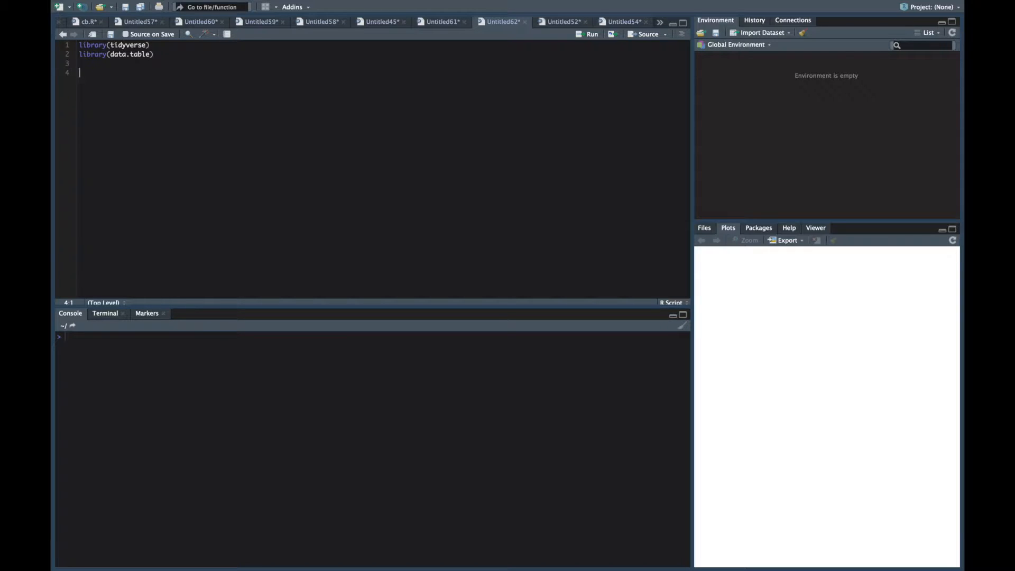
Add empty read.csv() and read_csv() calls on lines 4 and 5 via autocomplete
type("read.csv(")
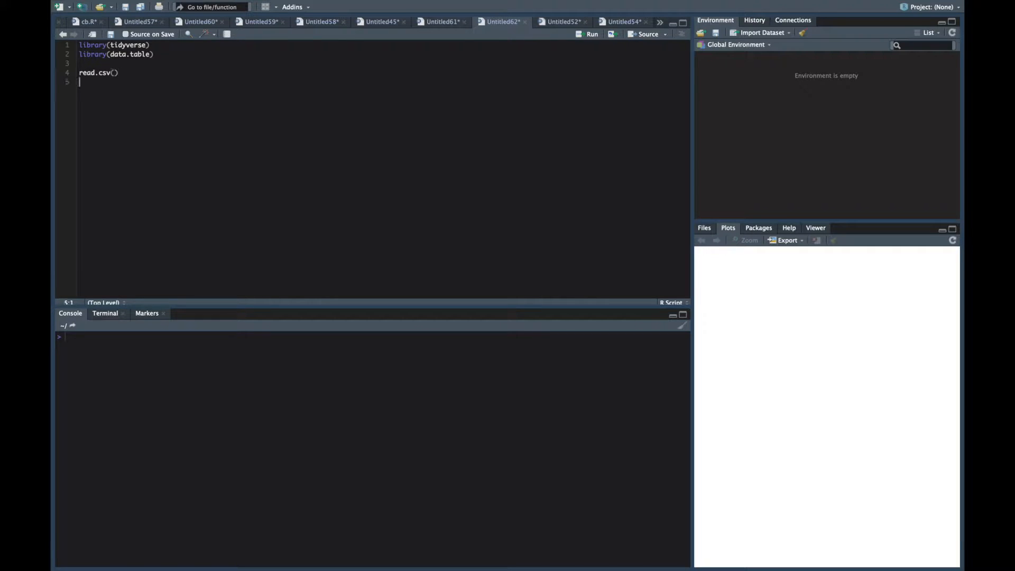
type("read_csv(")
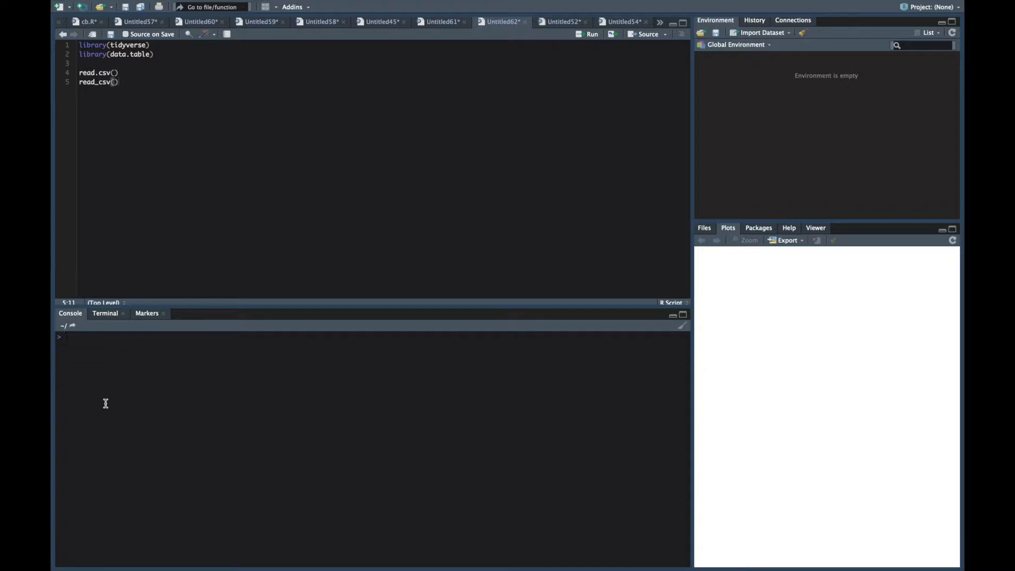
Assign i <- 10 and k <- 30 in the console, then clear it with Ctrl+L
type("i <- 10")
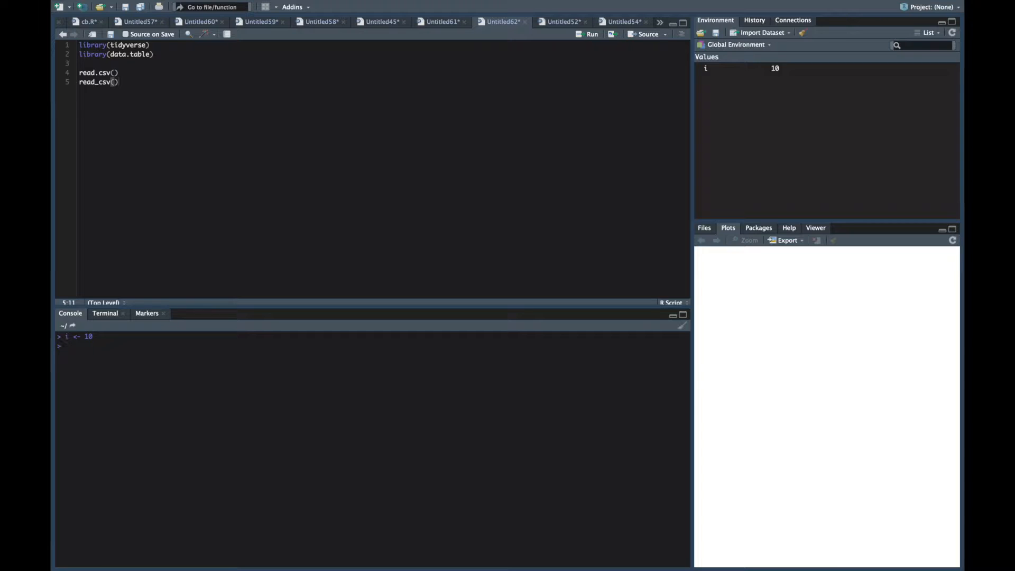
type("k <- 30")
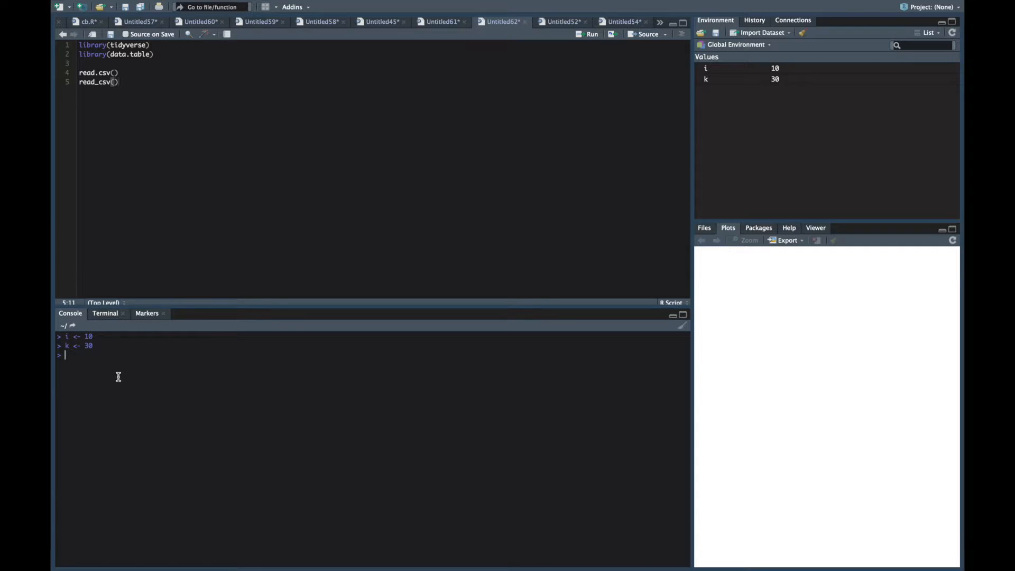
mouse_move(109, 365)
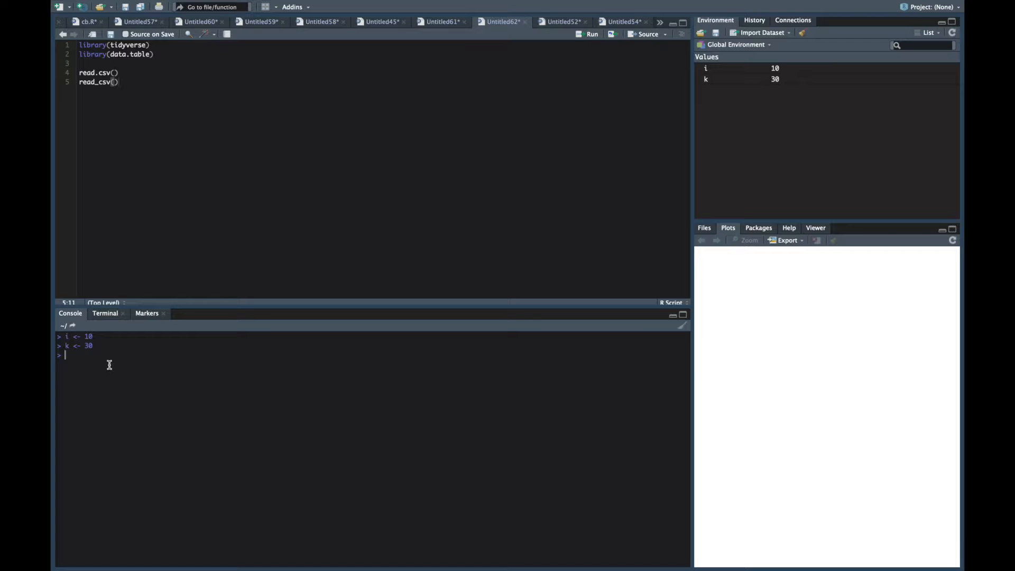
key("ctrl+l")
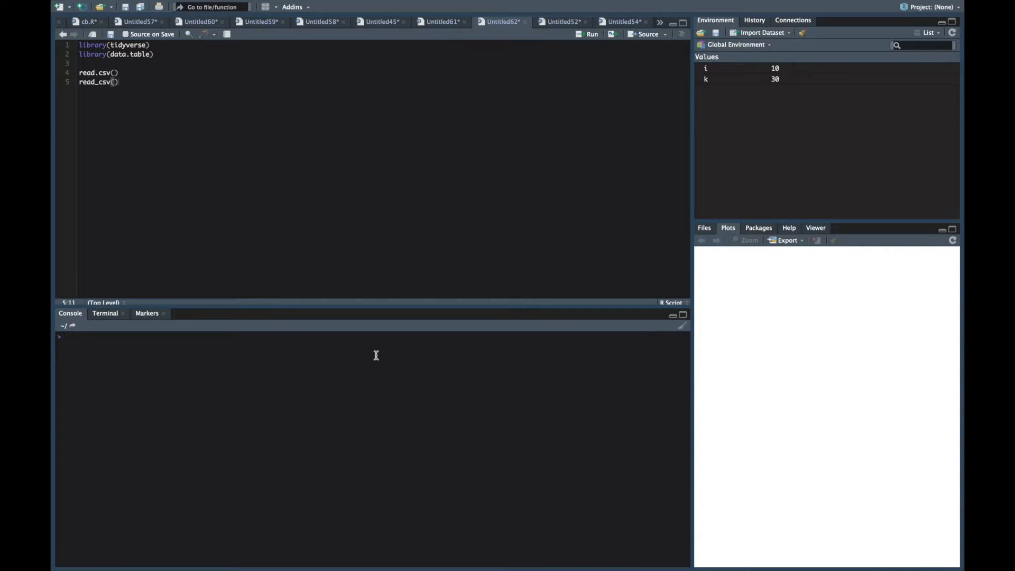
Run the infinite loop while(i < 100){} in the console and interrupt it with Esc
type("while(")
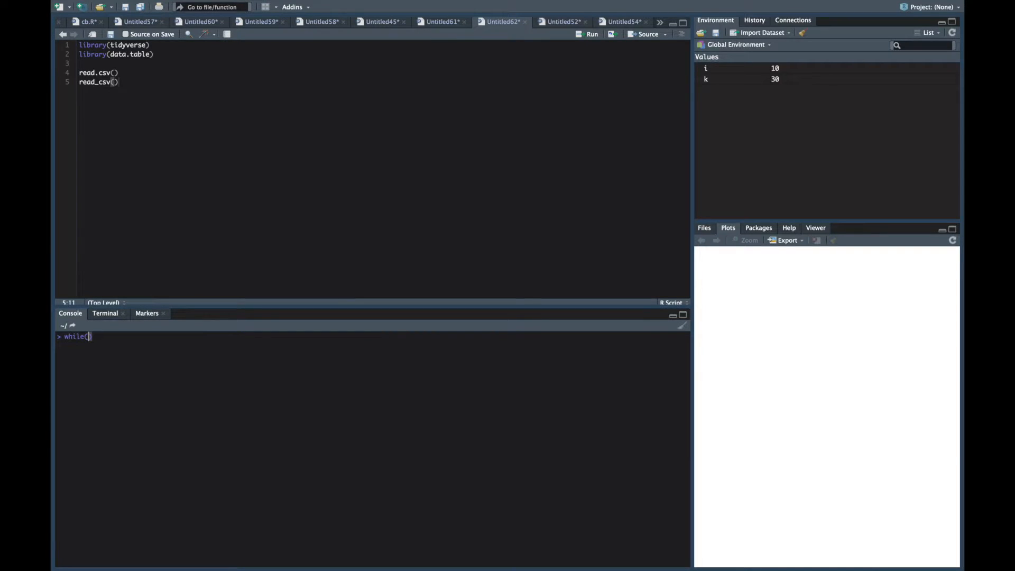
type("i")
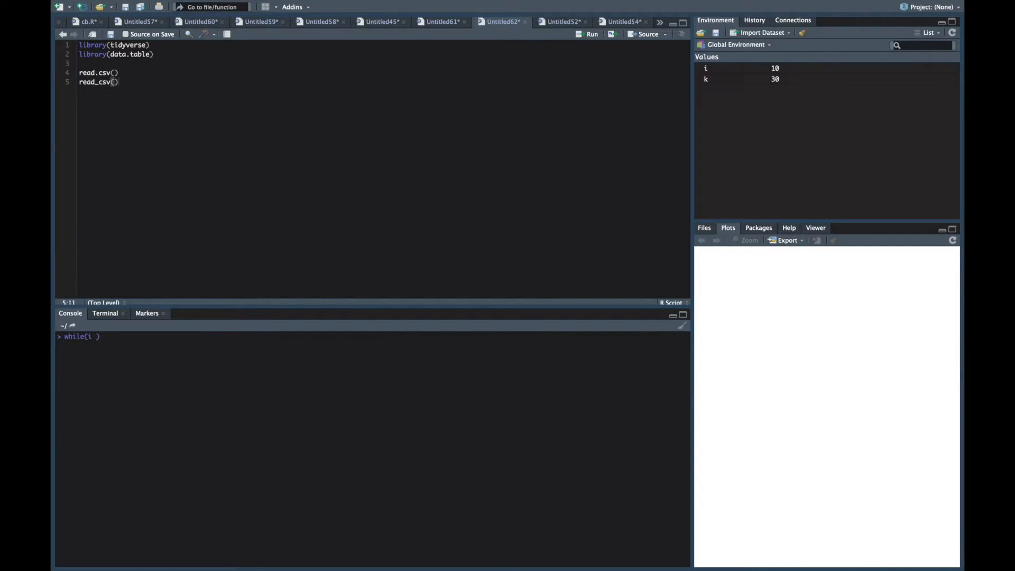
type("< 10")
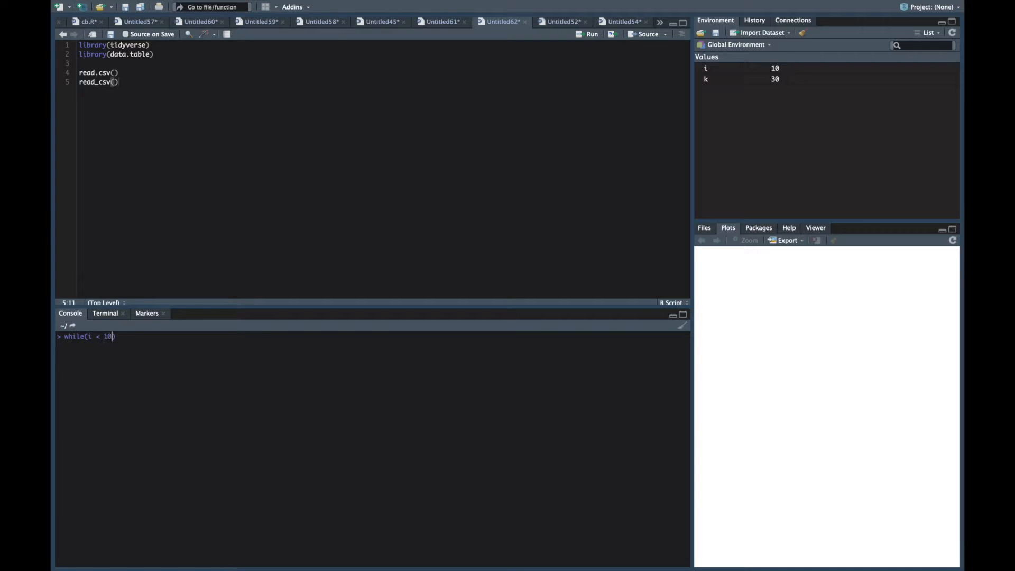
type("0)")
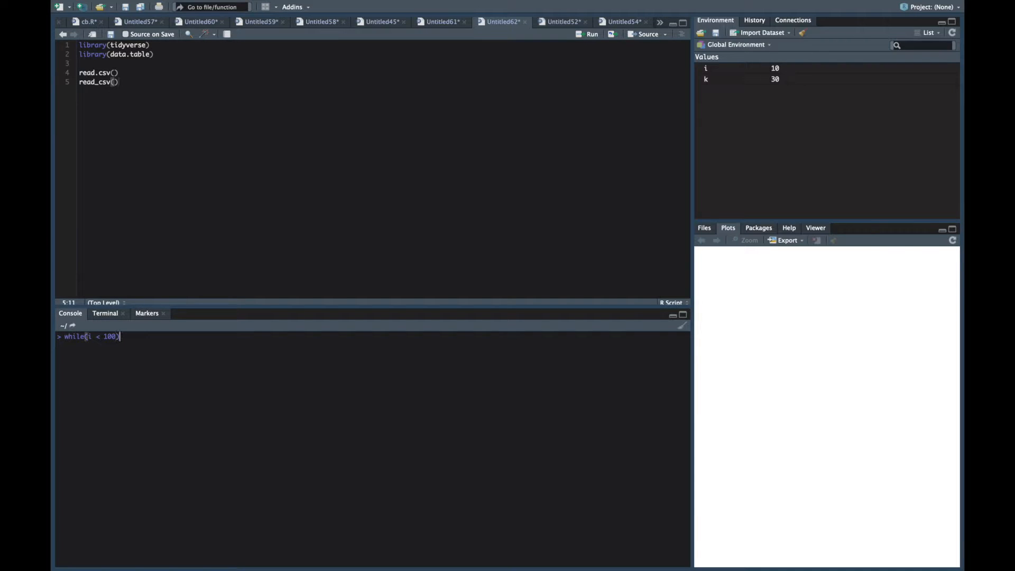
type("{}")
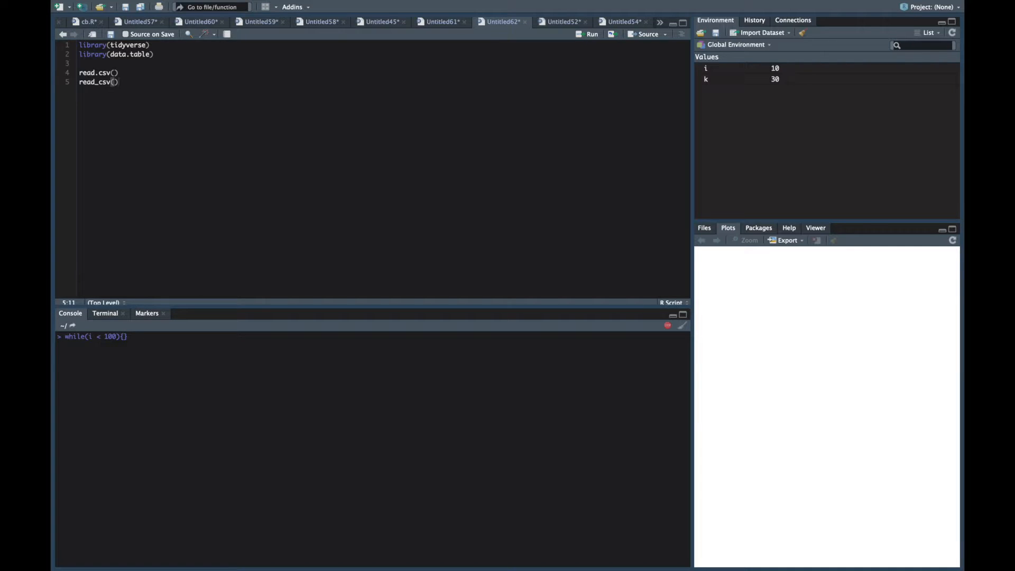
mouse_move(445, 333)
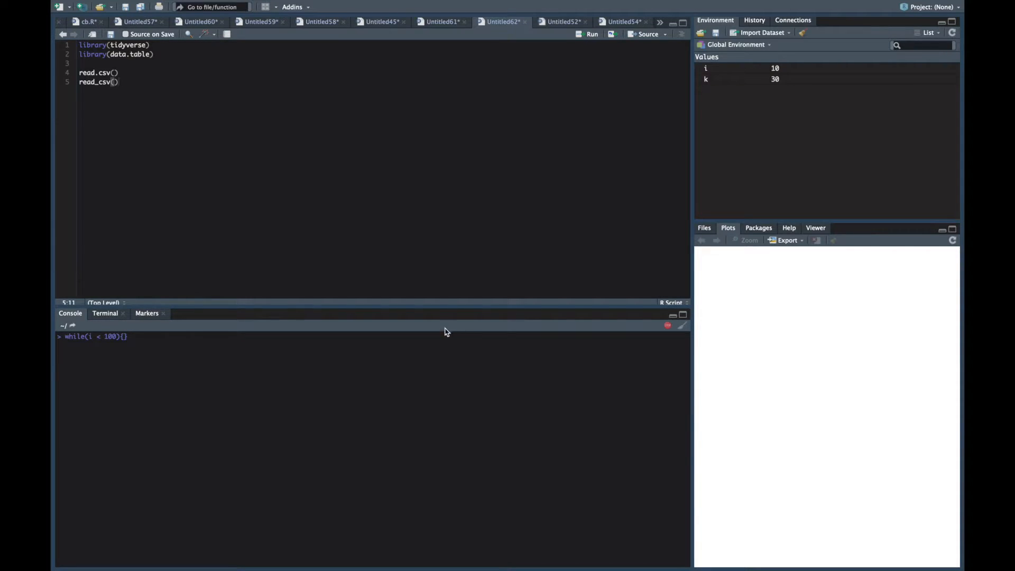
mouse_move(493, 347)
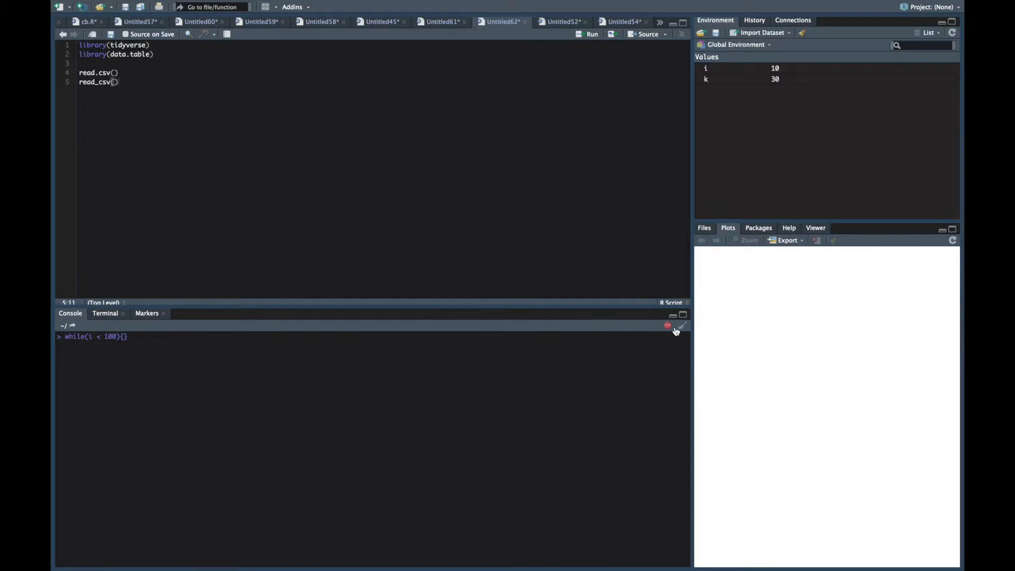
mouse_move(390, 377)
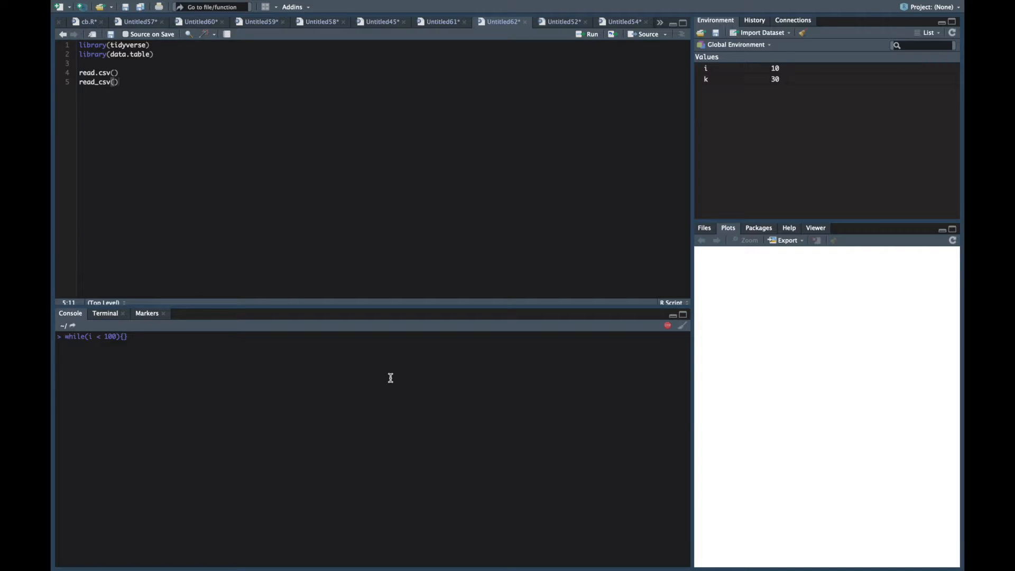
key("Escape")
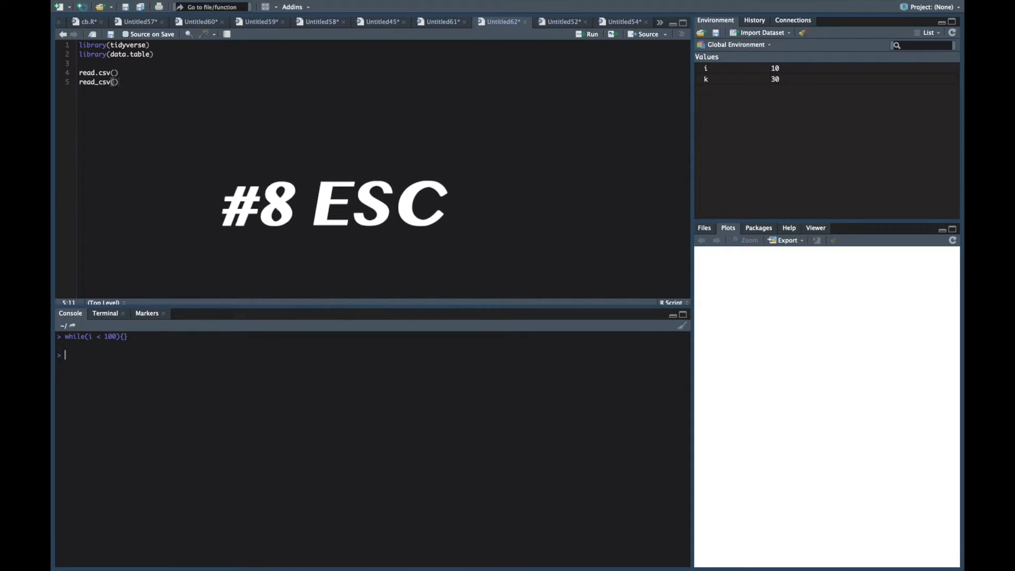
key("Escape")
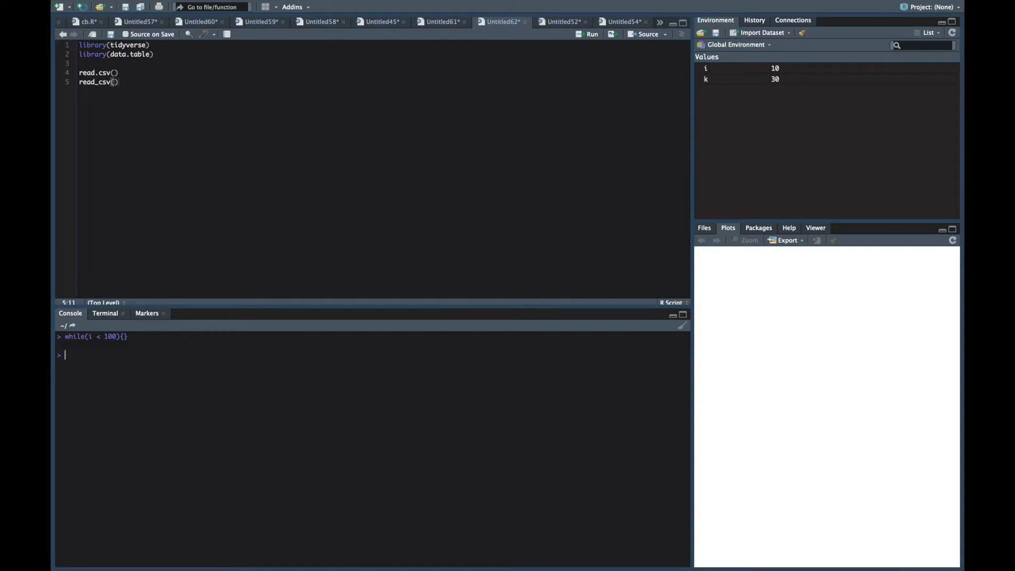
mouse_move(221, 97)
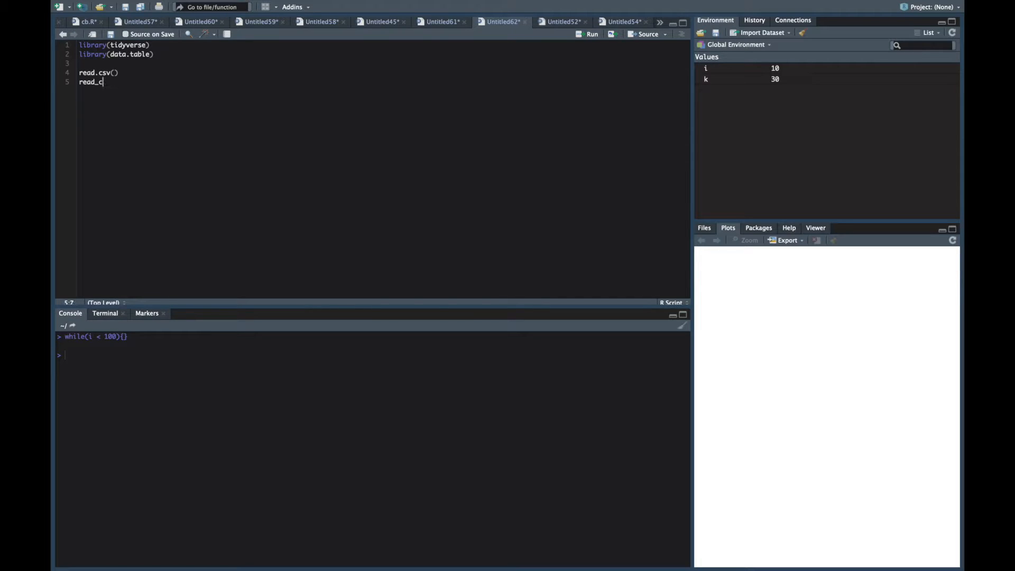
Write iris %>% mutate() on line 5 and print iris in the console
type("iri")
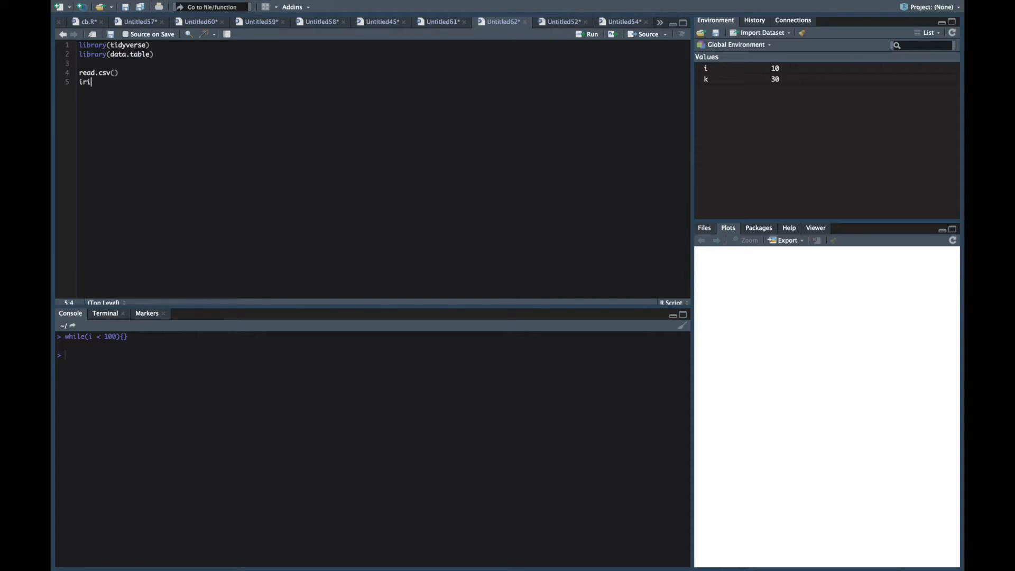
type("s")
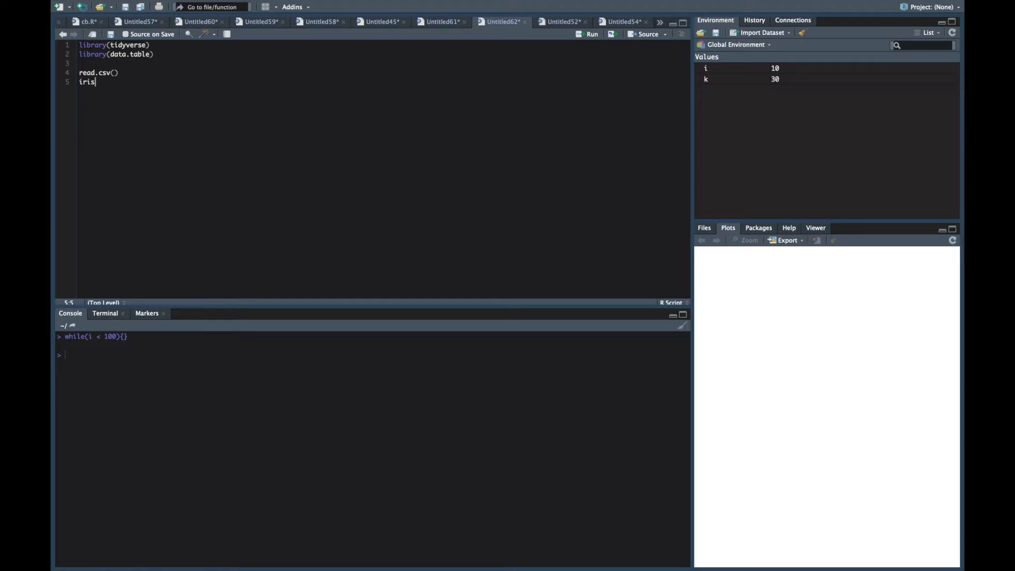
type("%>% mutate")
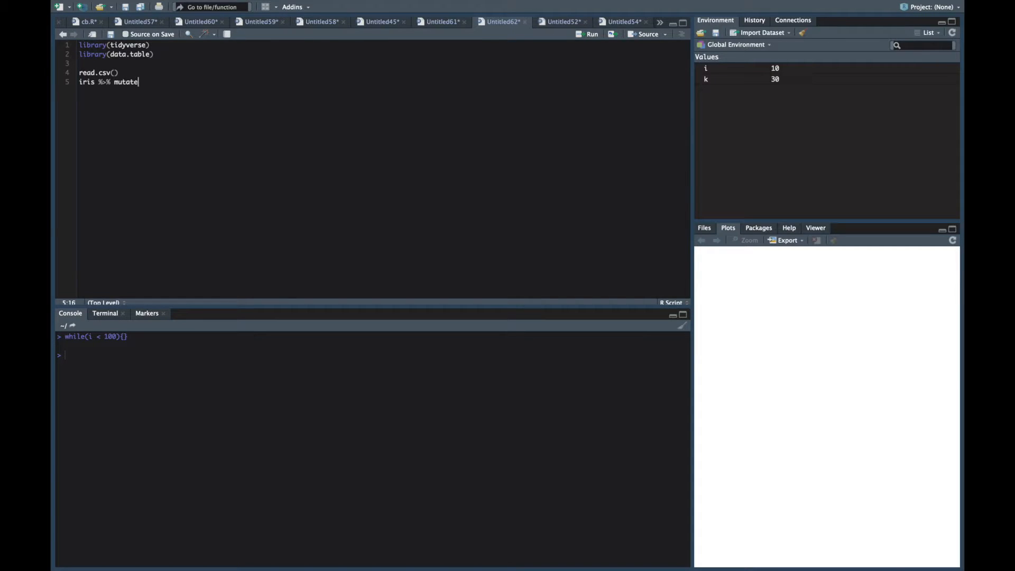
type("()")
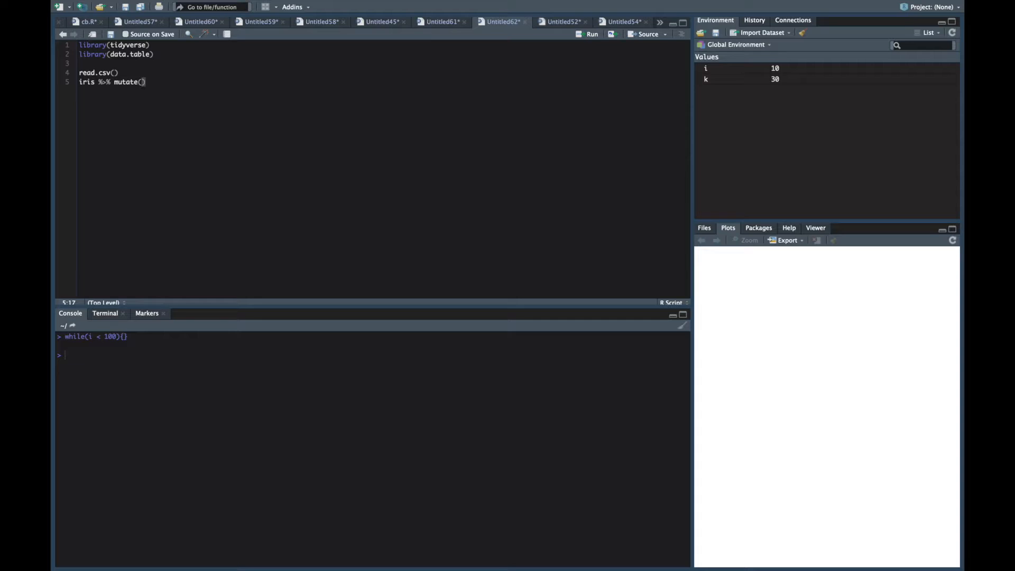
type("iris")
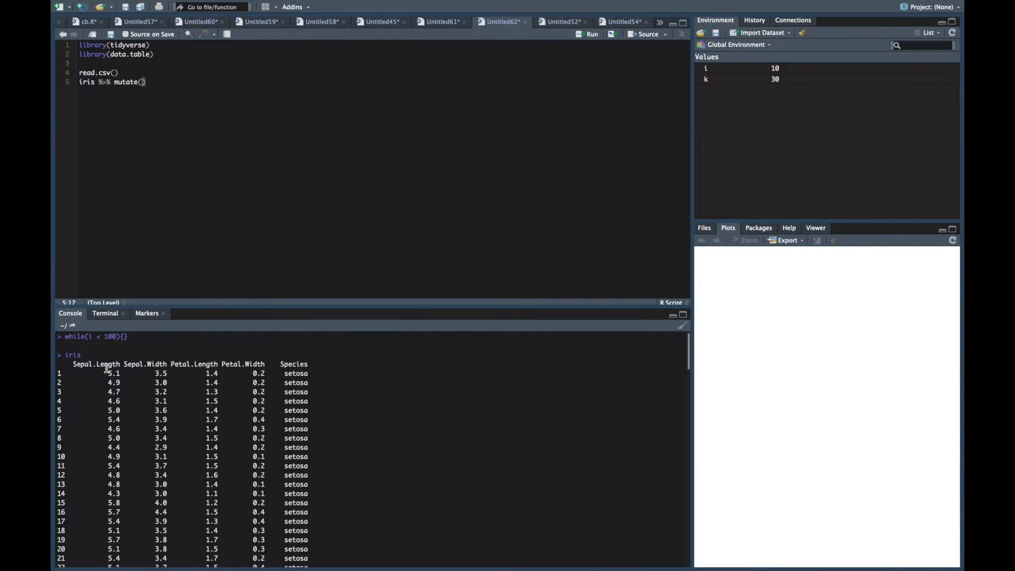
mouse_move(357, 137)
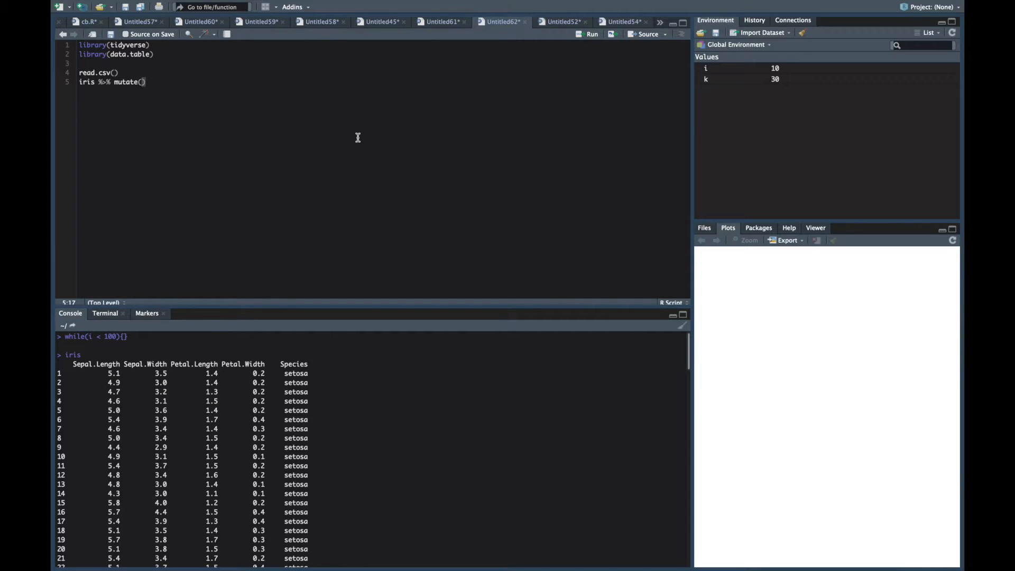
Fill mutate() with sepal_length_sq = Sepal.Length * Sepal.Length using autocomplete
type("Sepal.Len")
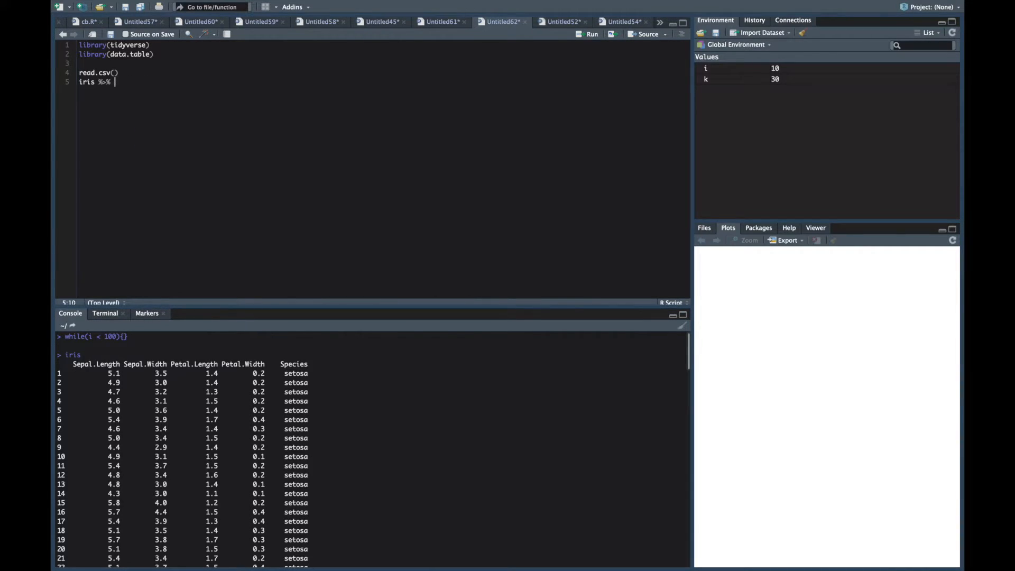
key("Backspace")
type(" mut")
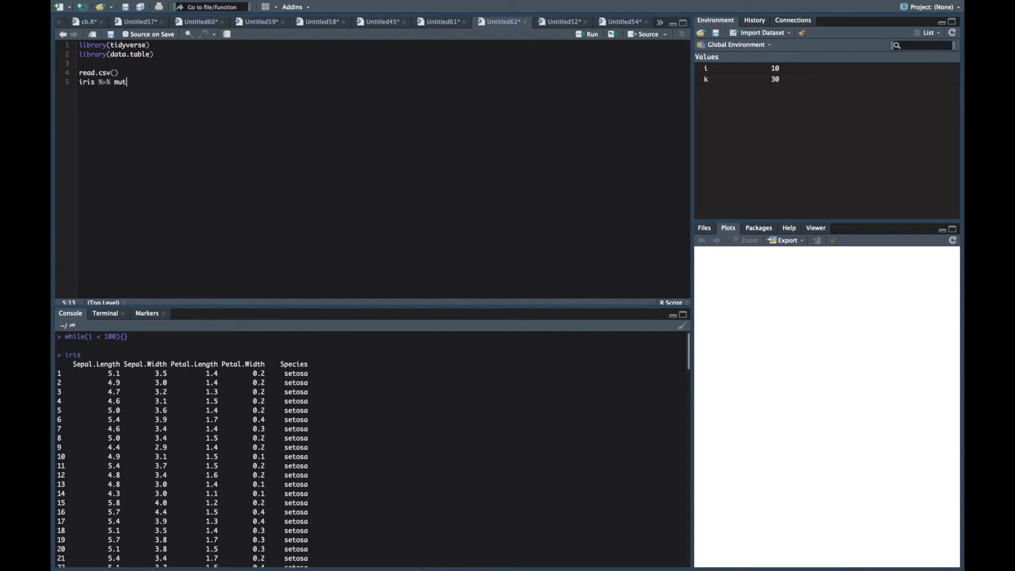
type("ate()")
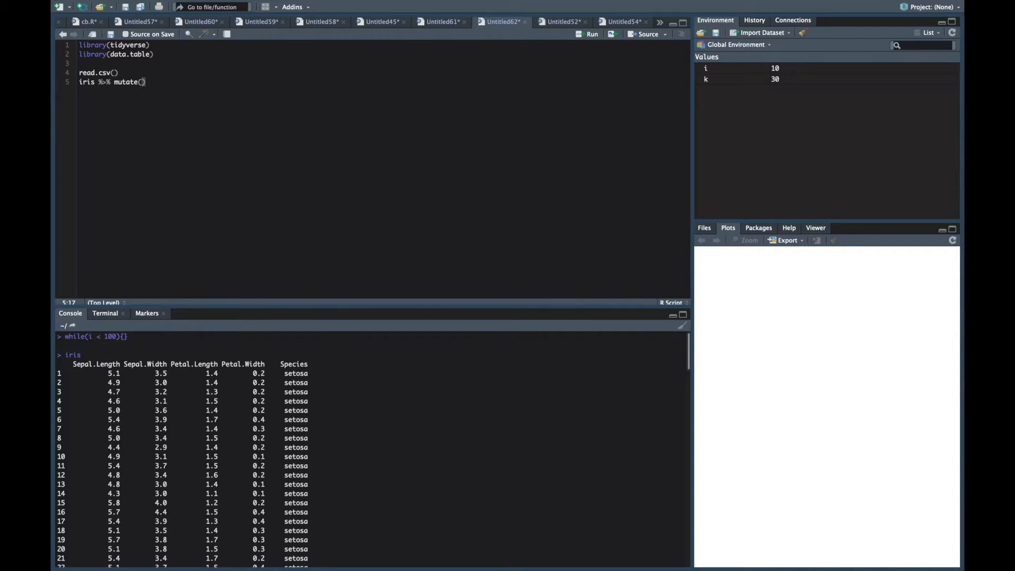
type("sepal_")
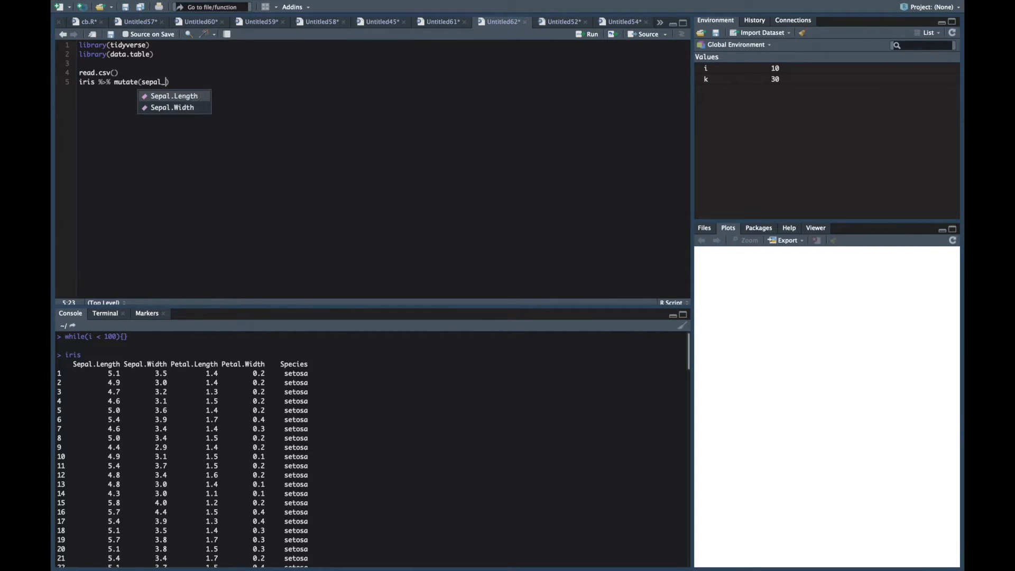
type("length_")
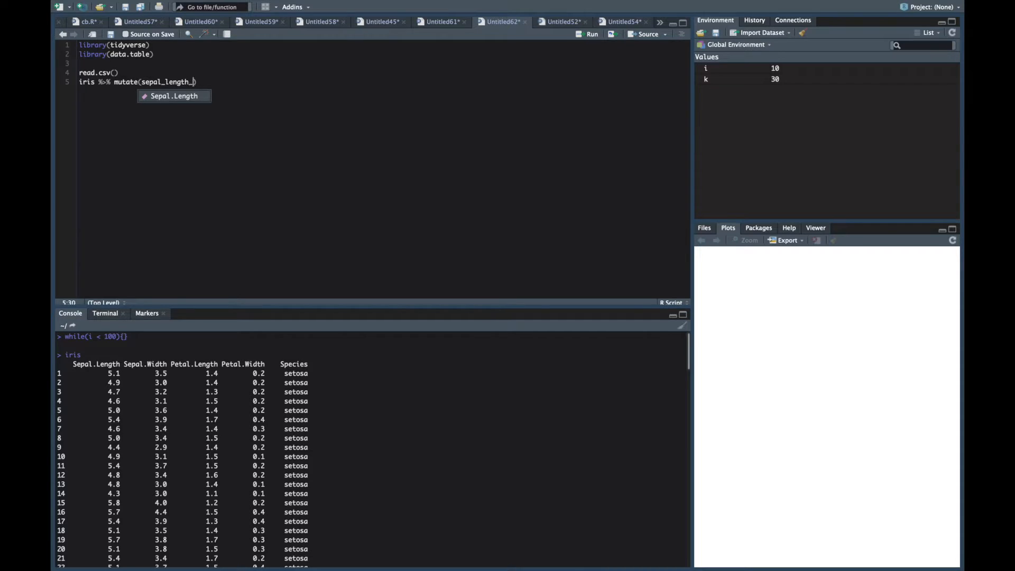
type("sq =")
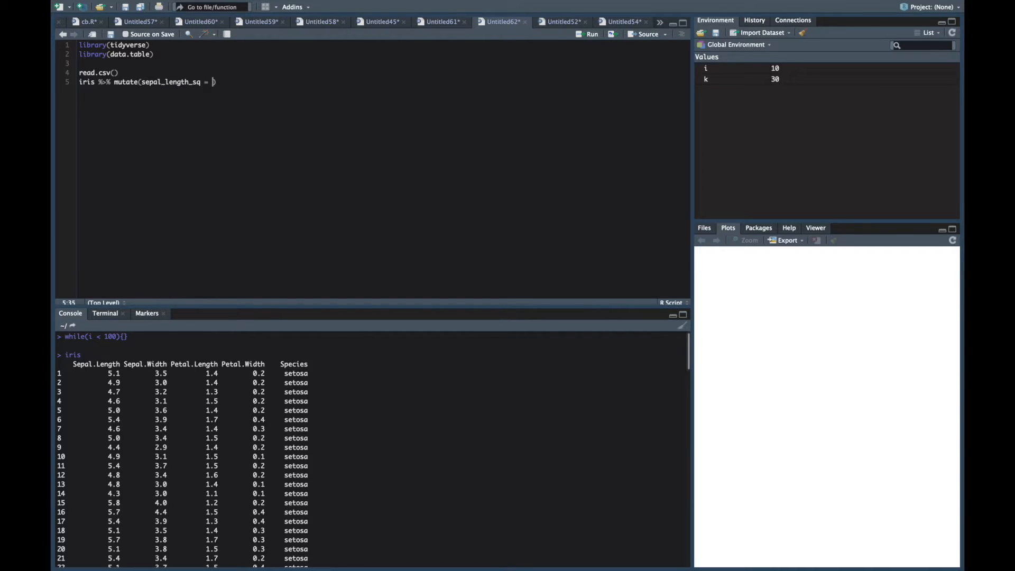
type("sepal.Length * S")
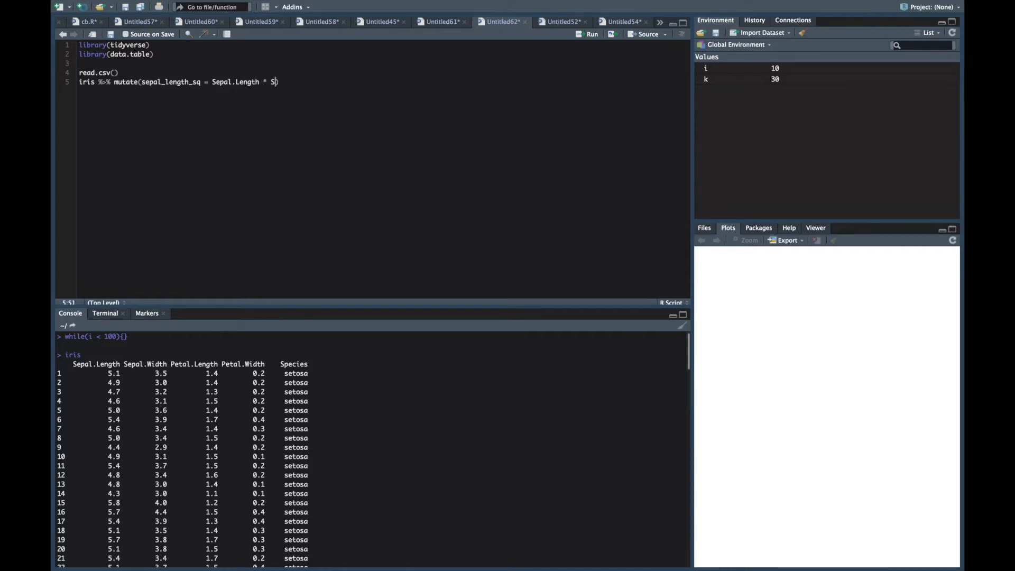
type("epal.Length")
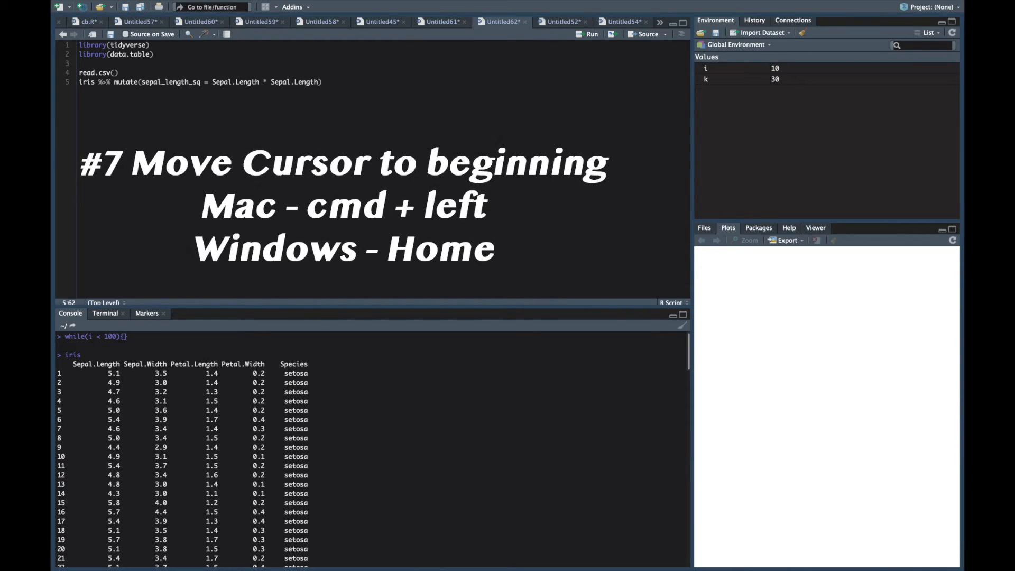
key("Home")
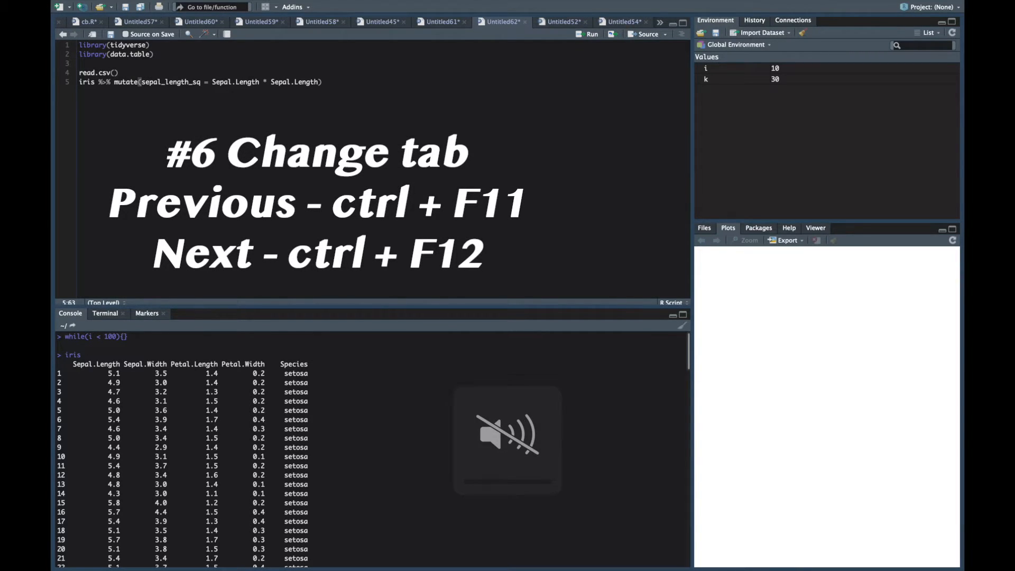
Toggle between the miller plotting script and the iris script, then break the line before mutate
key("ctrl+F11")
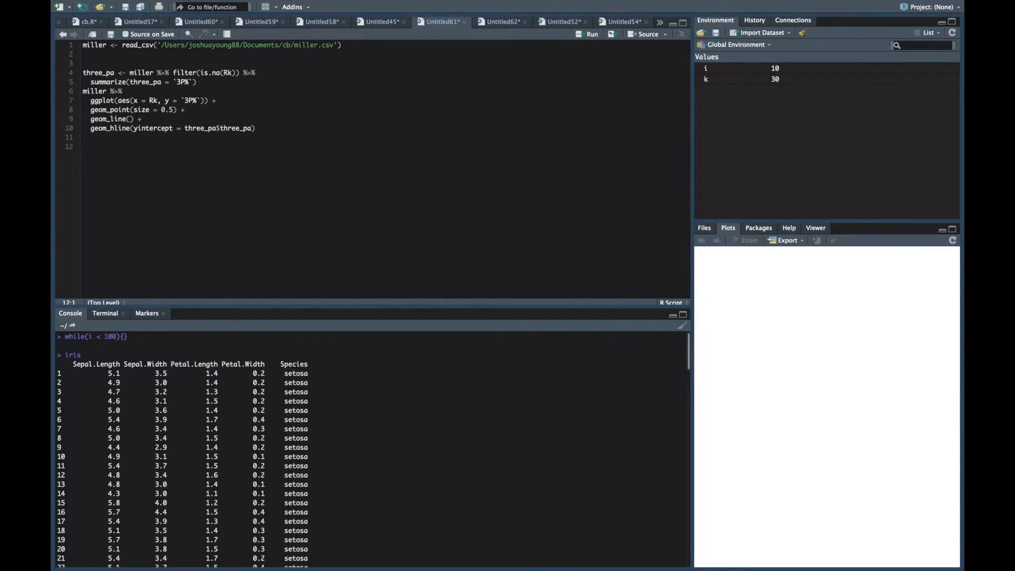
left_click(500, 21)
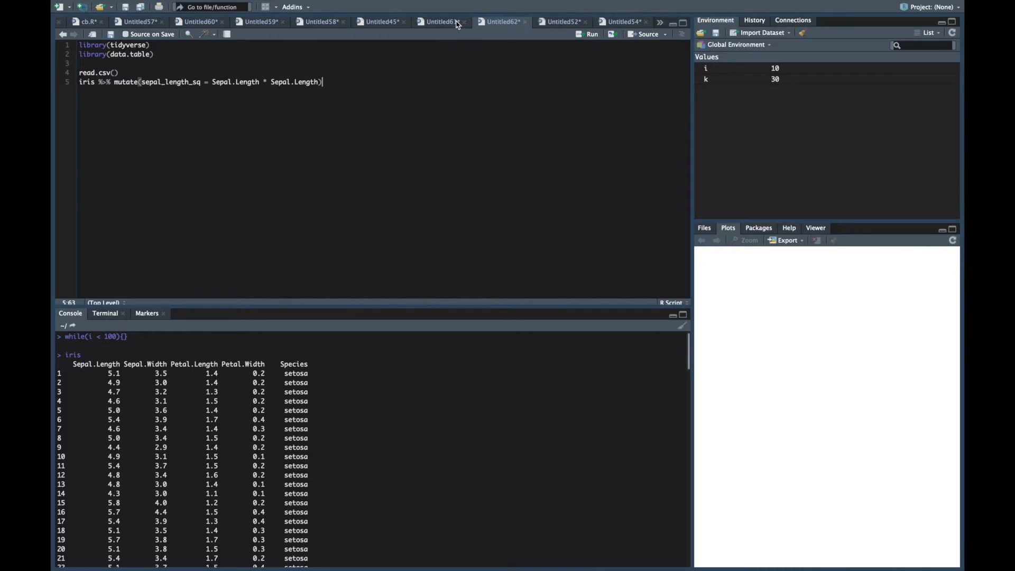
left_click(440, 21)
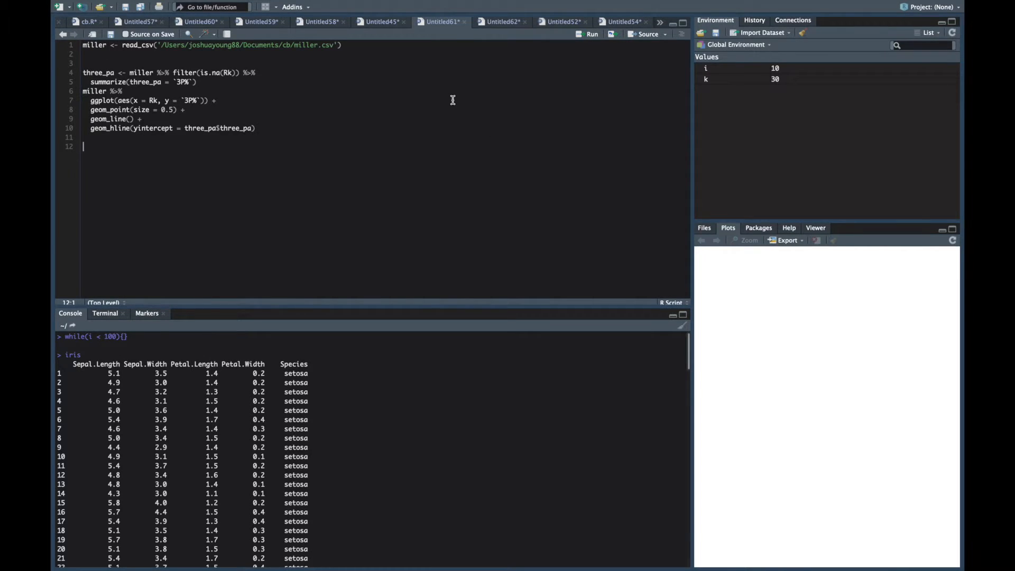
left_click(501, 21)
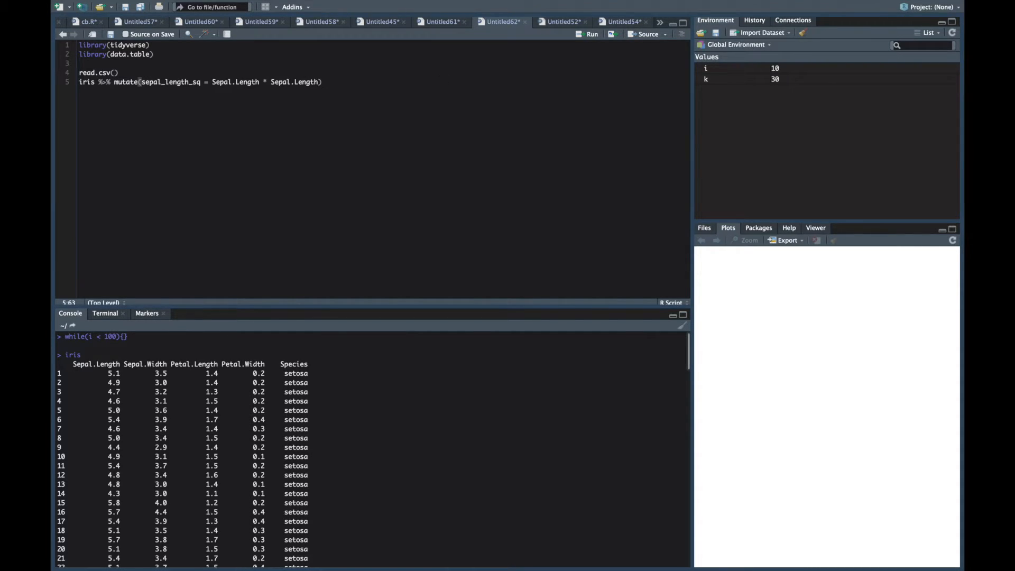
left_click(259, 111)
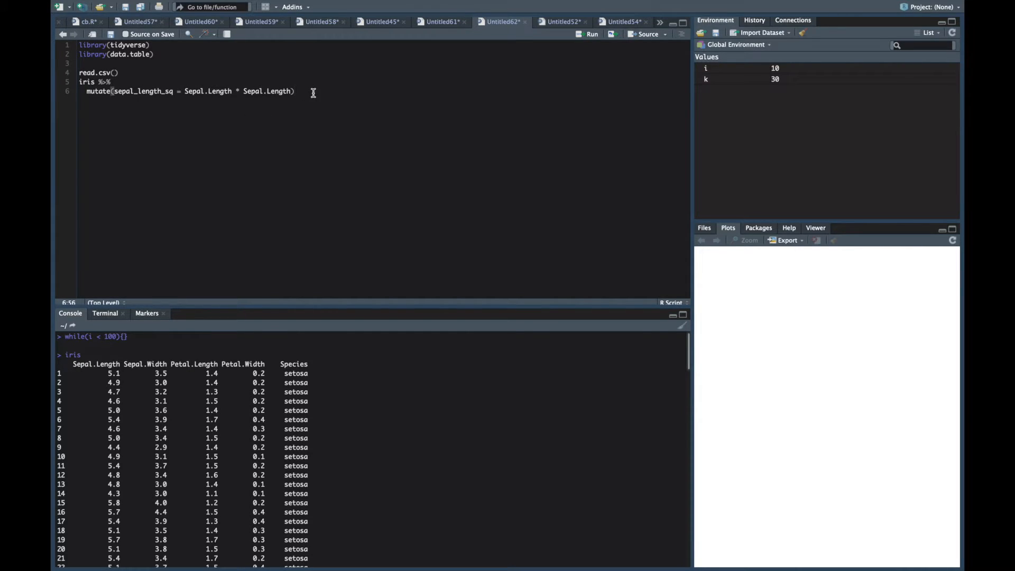
Chain %>% summarize(sum(sepal_length_sq)) onto the pipeline and run it, printing 5223.85
type("%>%")
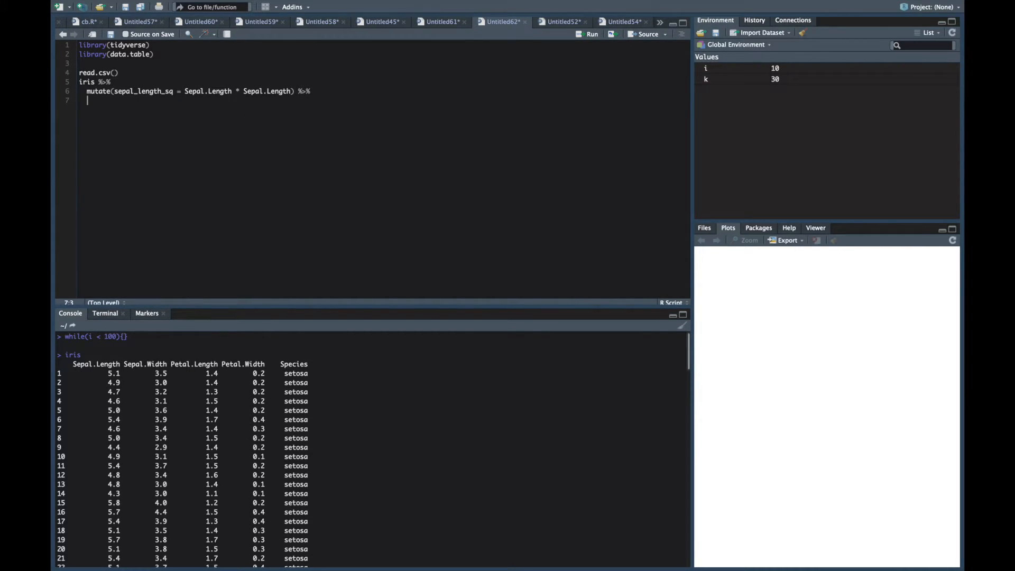
type("summarize(")
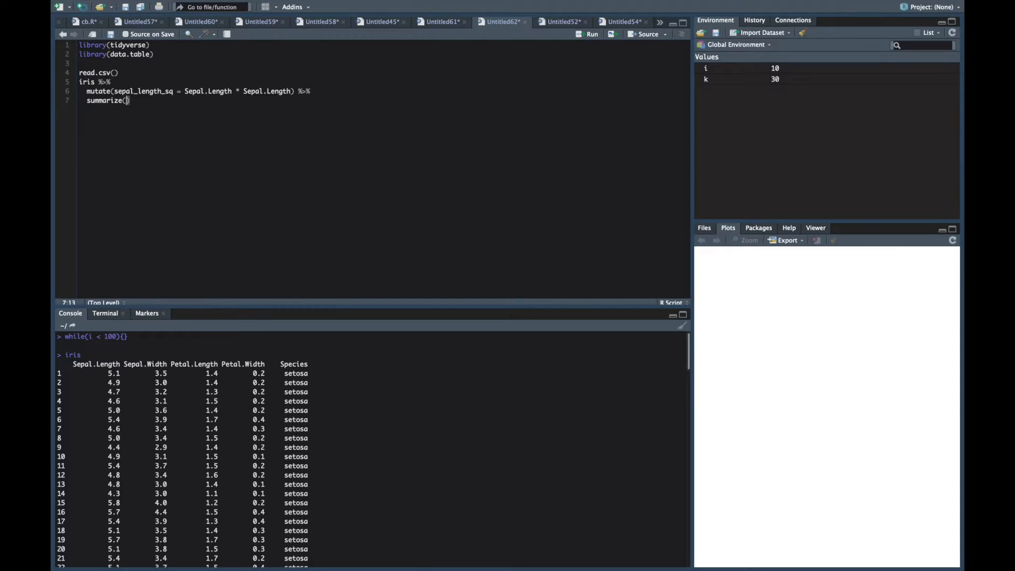
type("sum(sepal_length_sq")
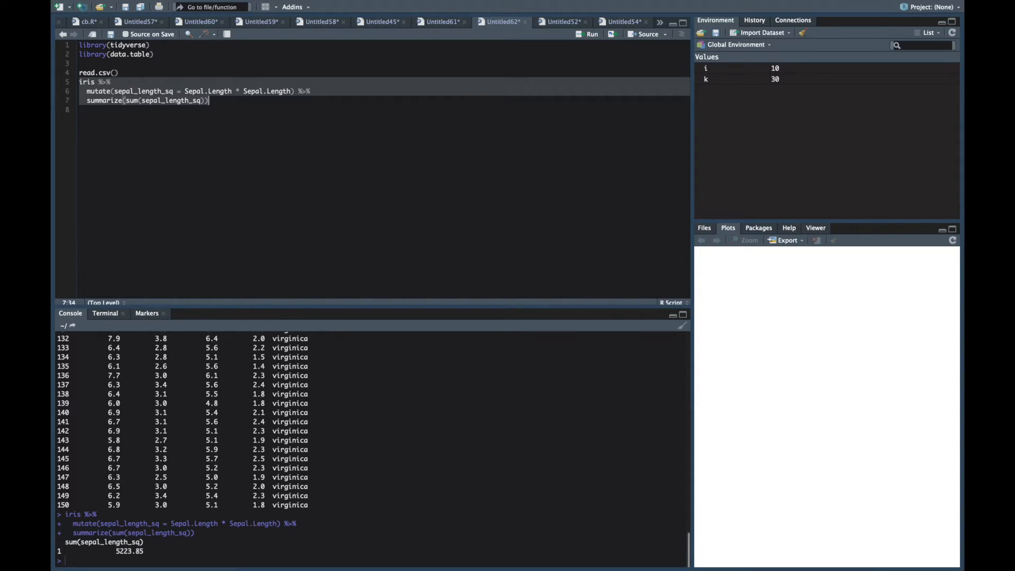
mouse_move(55, 154)
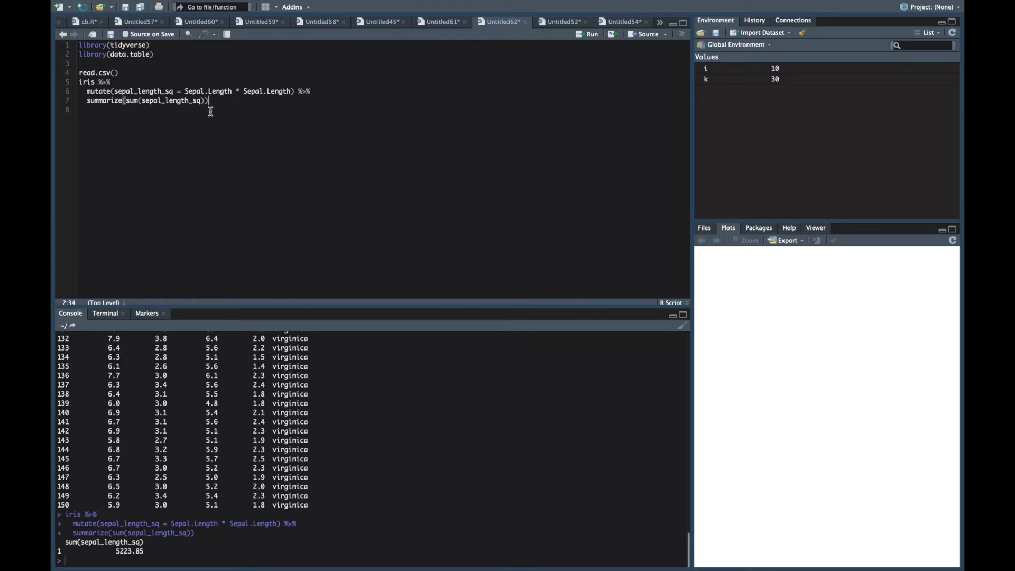
left_click(115, 73)
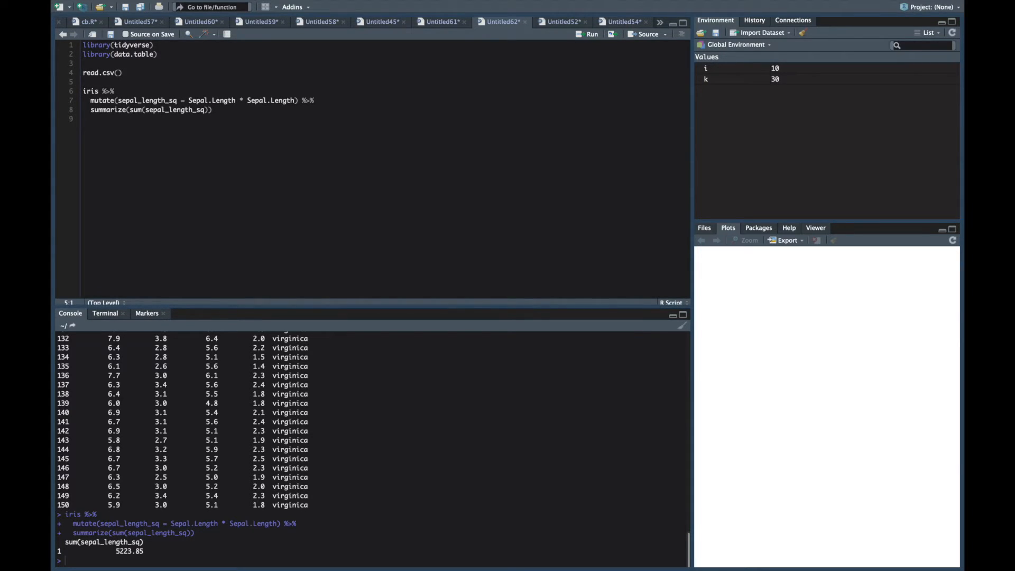
Briefly write a for(i in 1:10){ header above iris, then remove it leaving a blank line
type("for(i in 1:10")
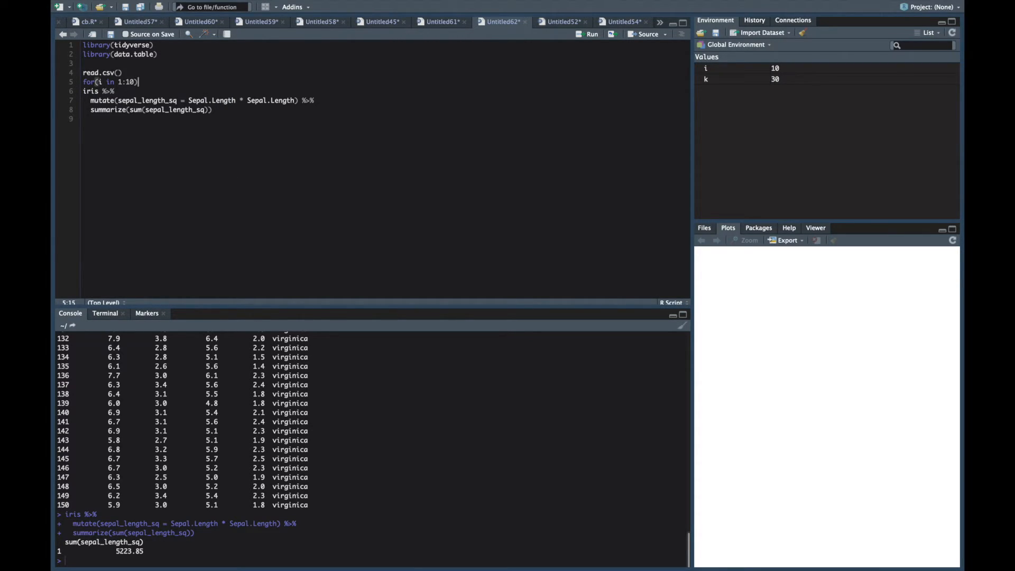
type("{")
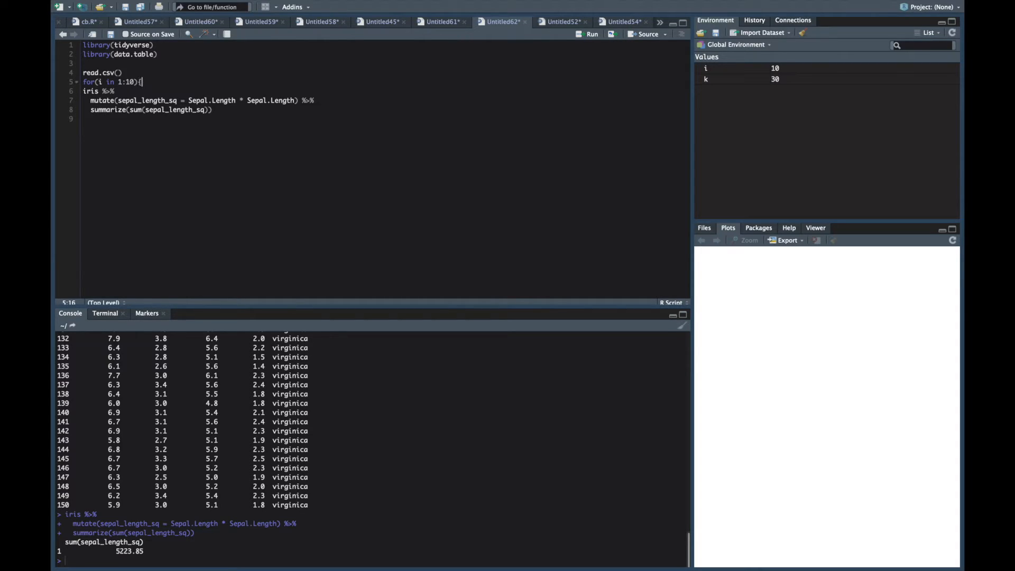
left_click(113, 120)
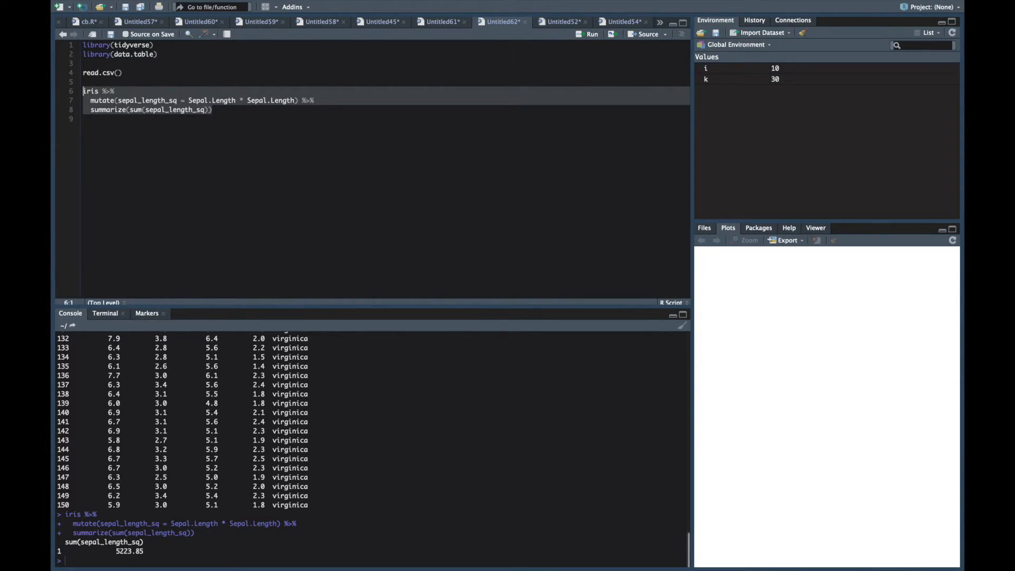
mouse_move(281, 149)
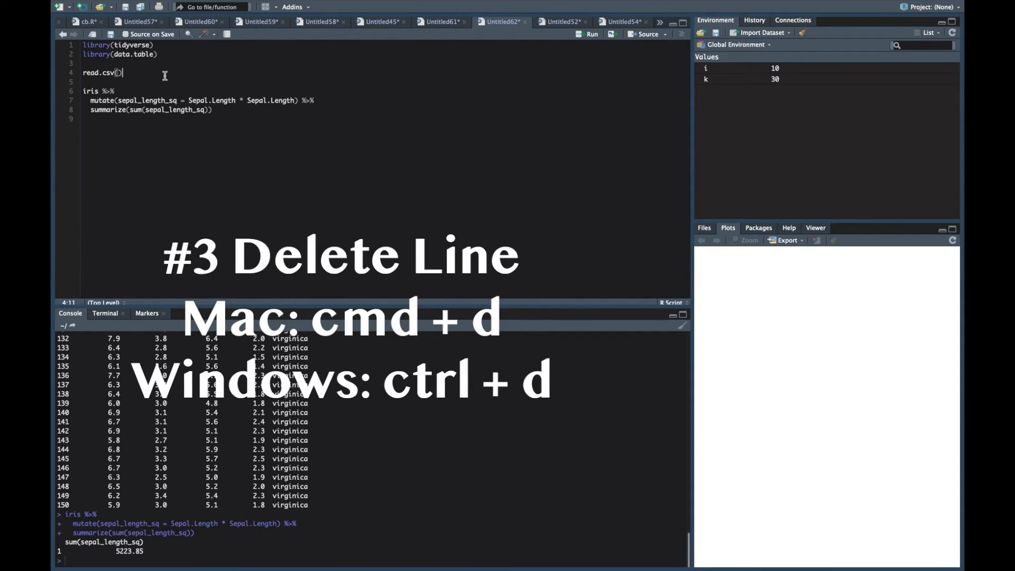
Delete the read.csv() line with Ctrl+D, then restore the accidentally deleted iris %>% line
key("ctrl+d")
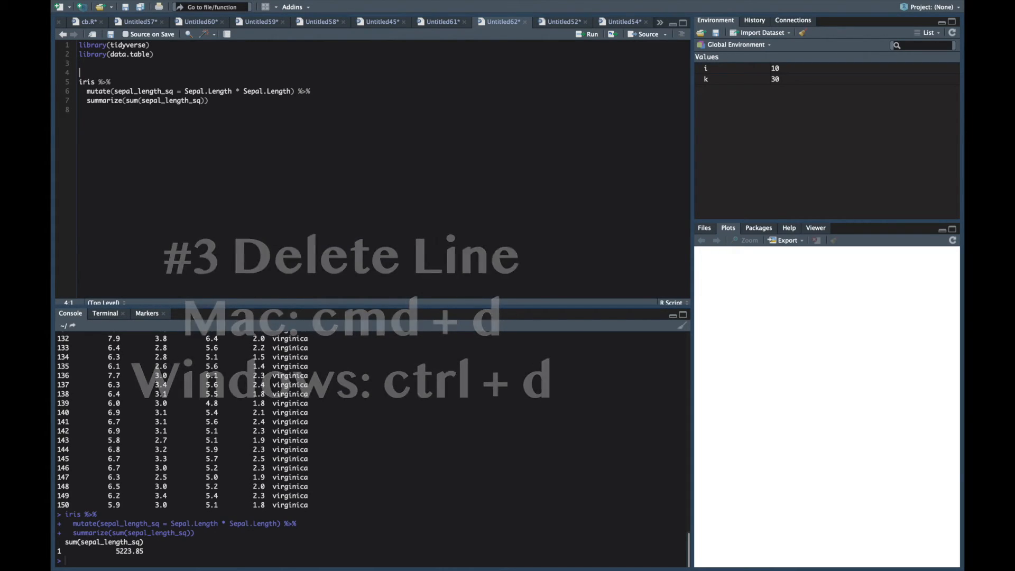
key("cmd+d")
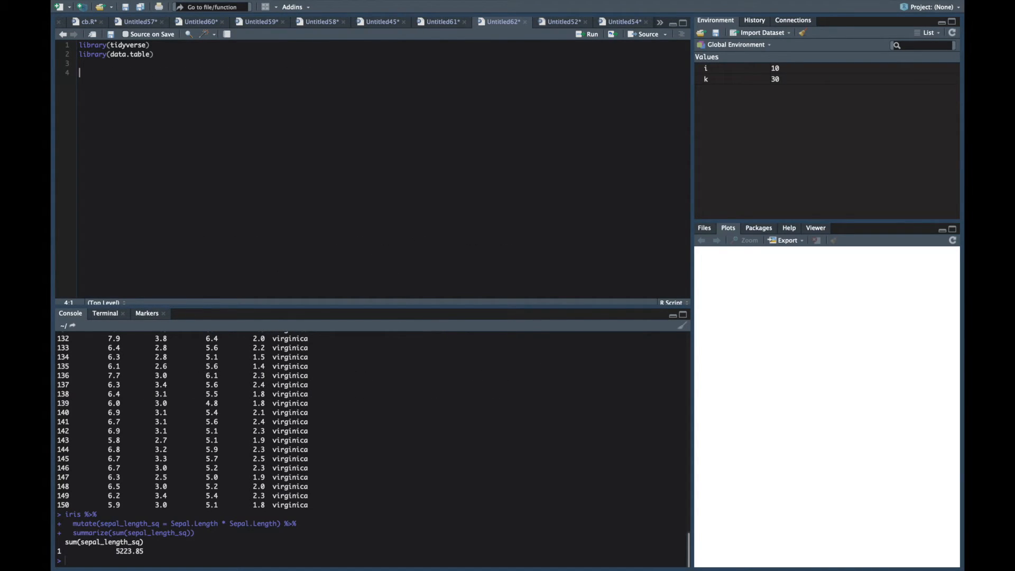
type("iris %>%")
type("mutate(sepal_length_sq = Sepal.Length * Sepal.Length) %>%")
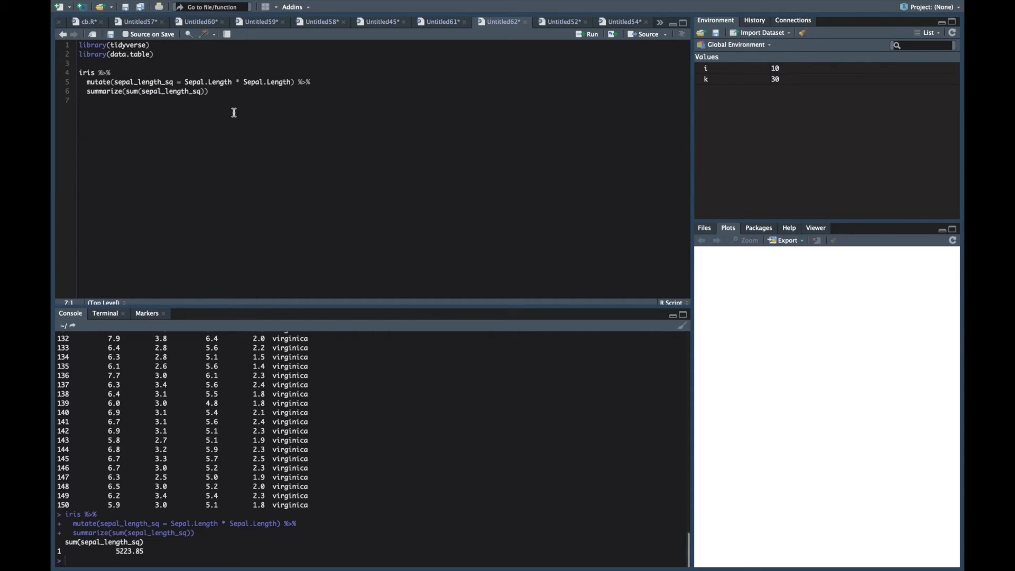
mouse_move(224, 93)
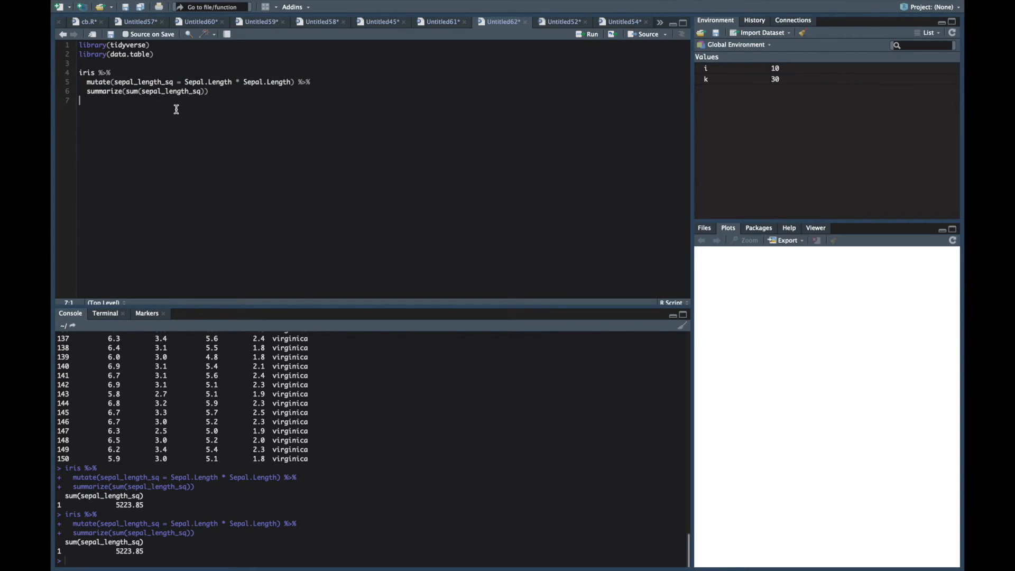
Rerun the iris pipeline printing 5223.85 again, then begin shortening sepal_length_sq to sepal_length
left_click(111, 73)
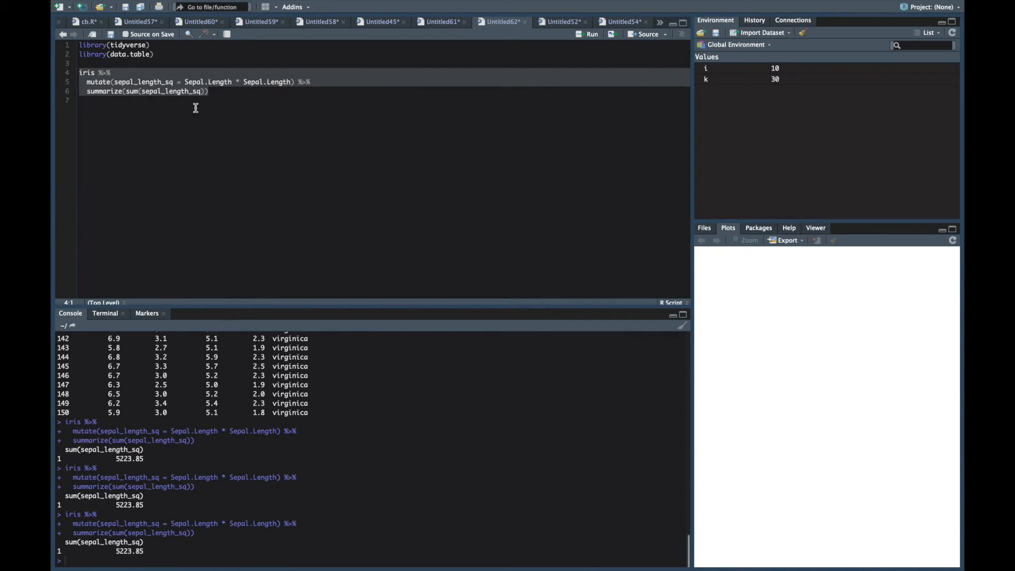
left_click(111, 73)
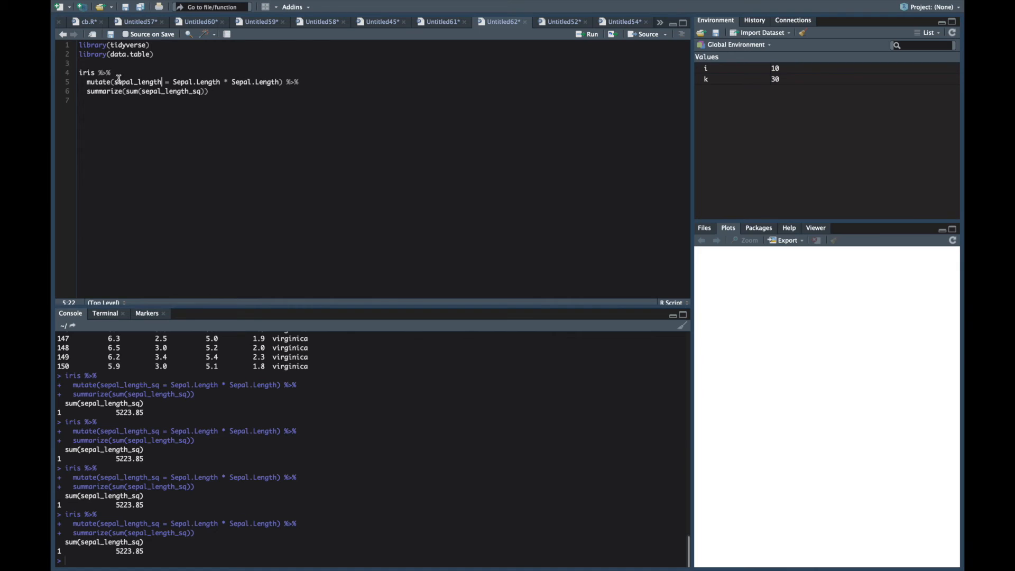
Define double_sepal_length as Sepal.Length * 2 in the mutate step
type("double_")
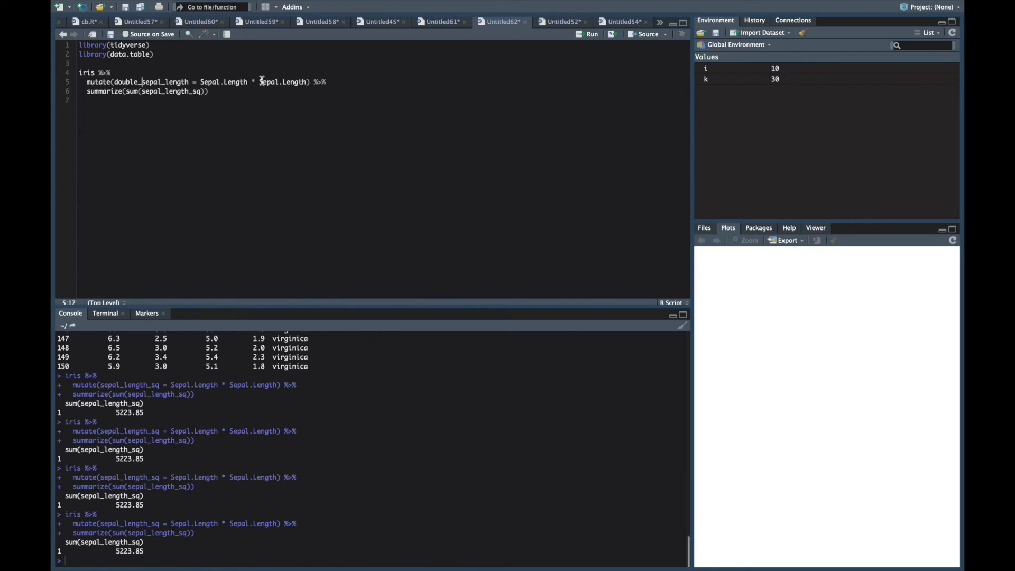
double_click(283, 82)
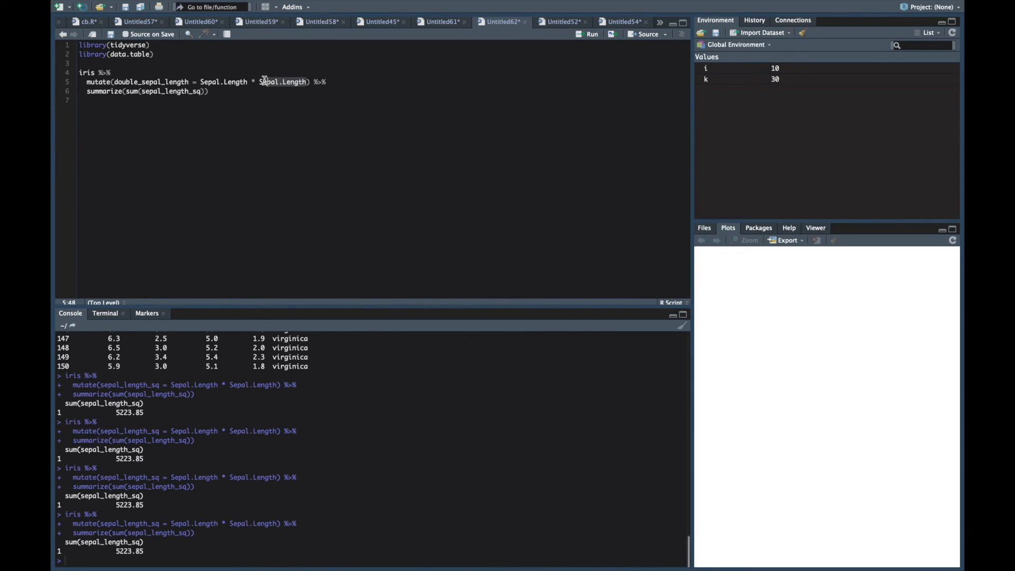
type("2")
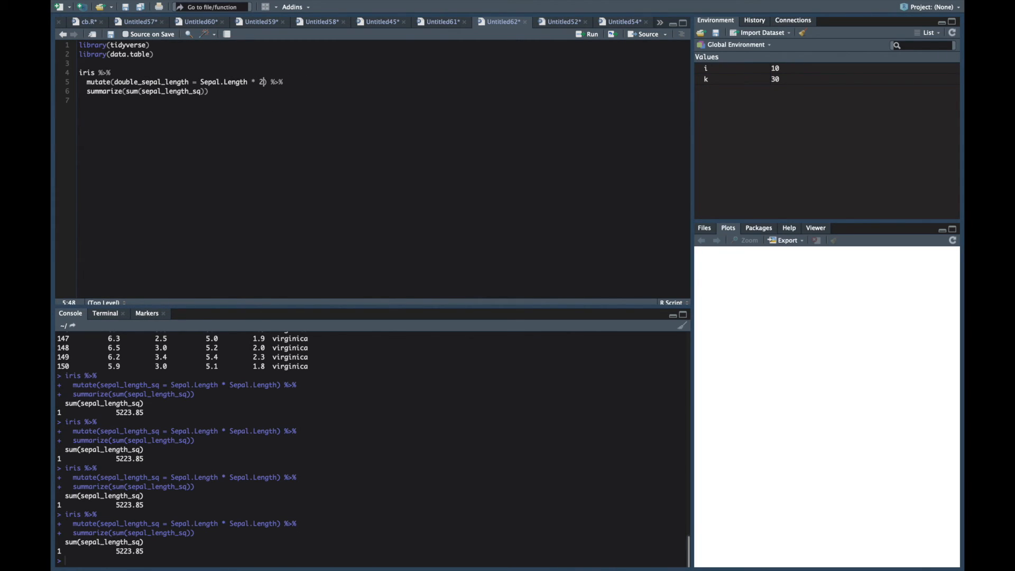